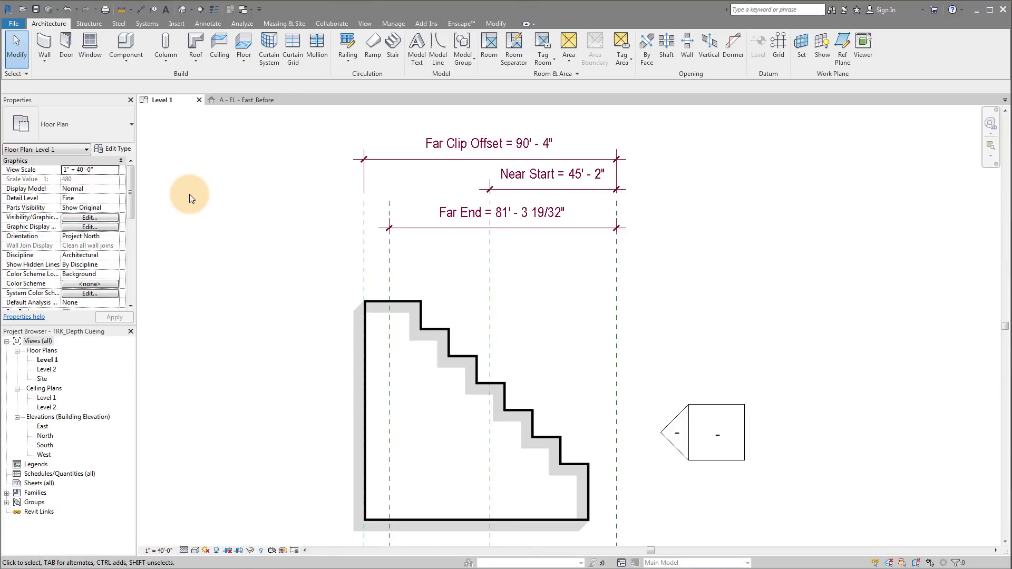
pyautogui.moveTo(481, 251)
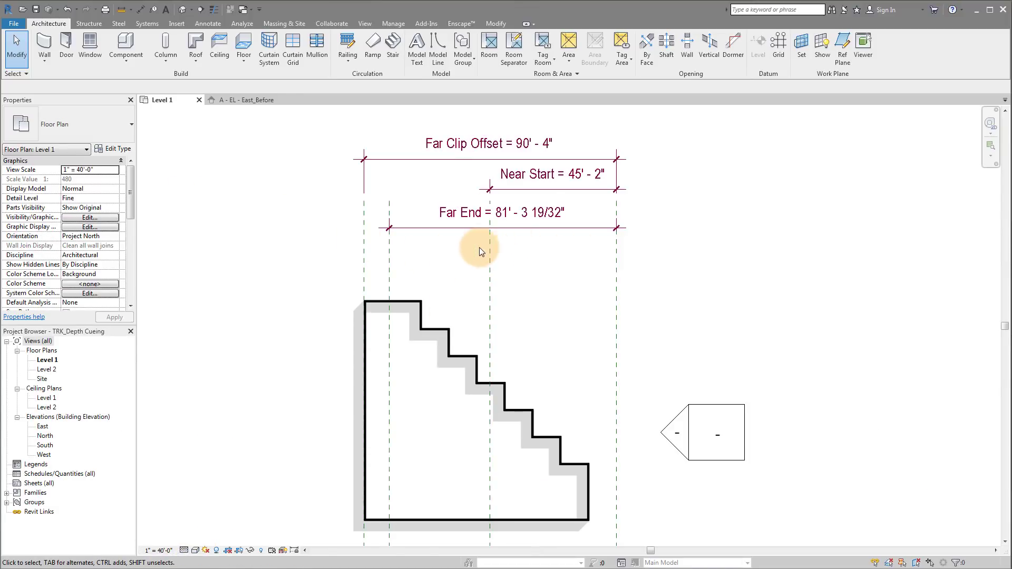
pyautogui.moveTo(257, 484)
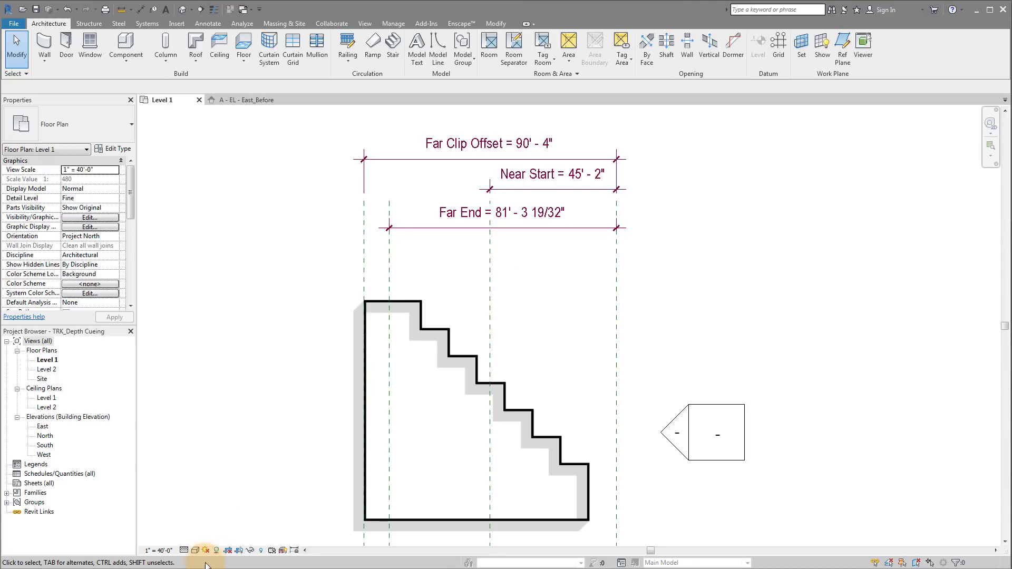
pyautogui.moveTo(202, 550)
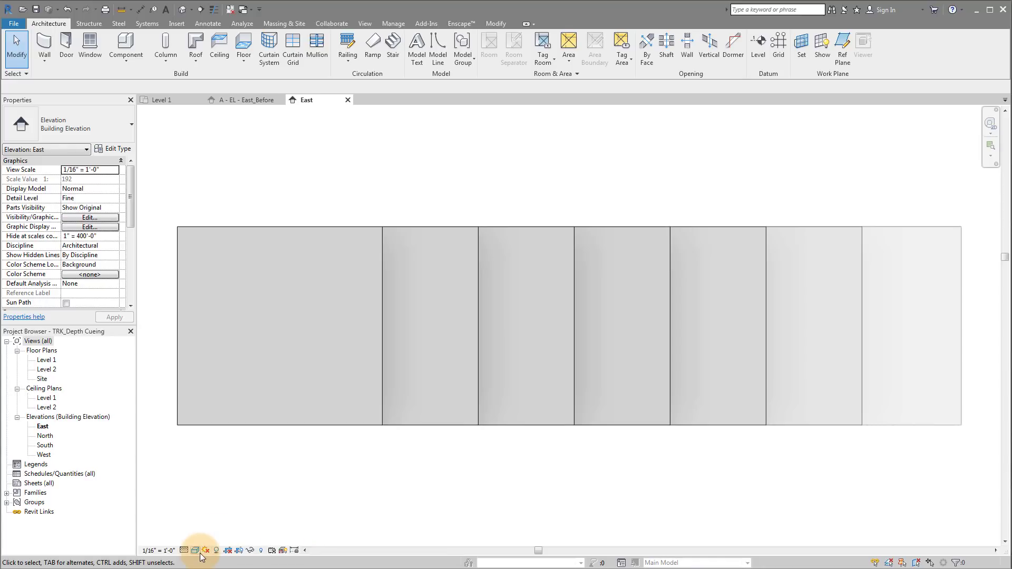
# Enable Show Depth under Depth Cueing in the East elevation's Graphic Display Options
pyautogui.click(196, 550)
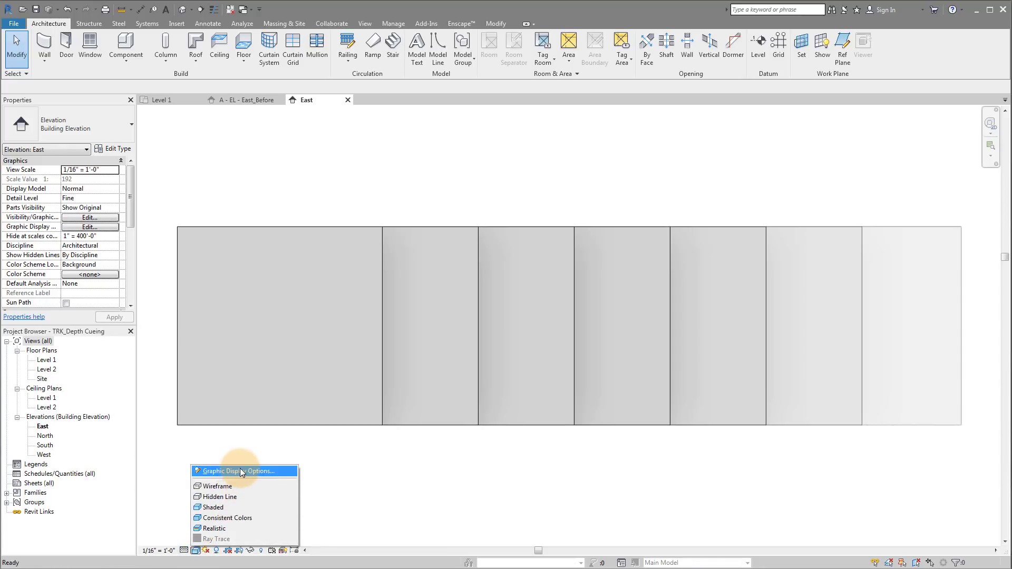
pyautogui.click(225, 471)
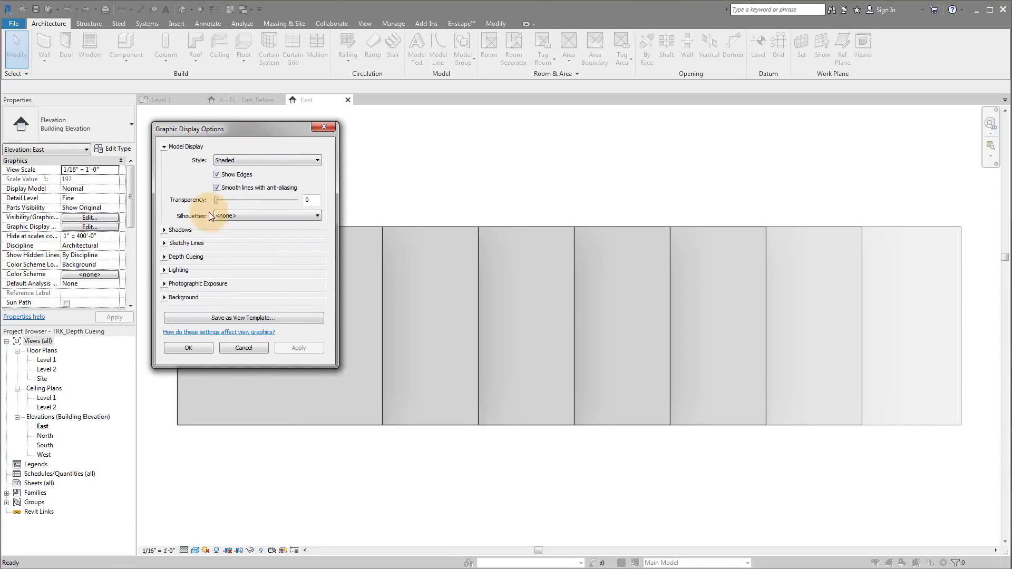
pyautogui.click(186, 256)
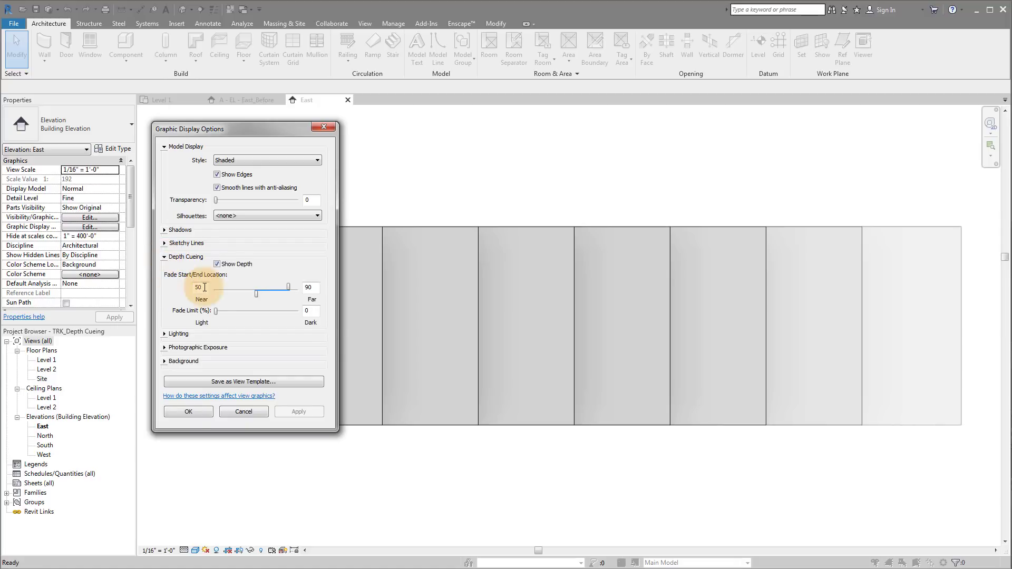
pyautogui.click(217, 263)
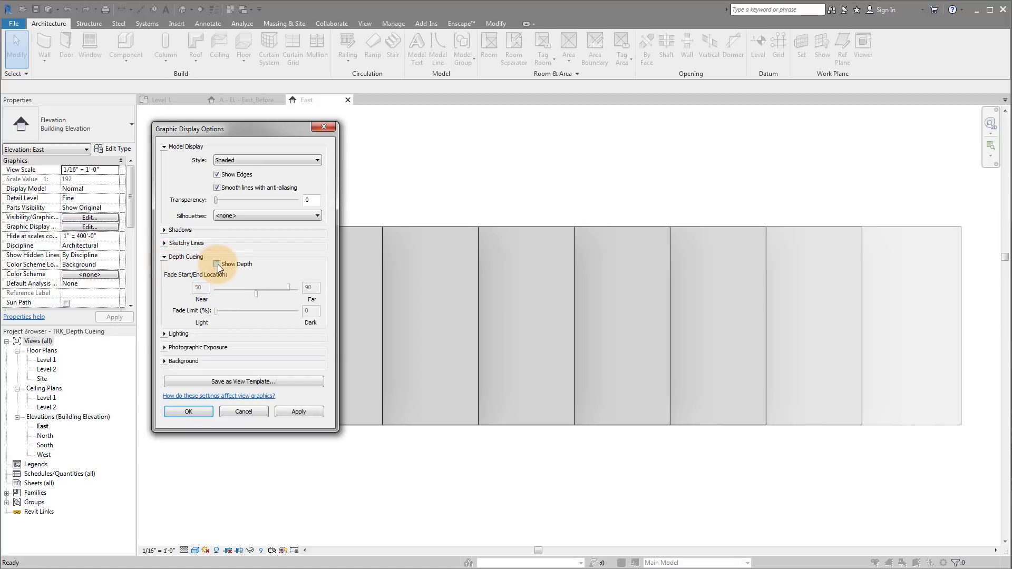
pyautogui.click(217, 264)
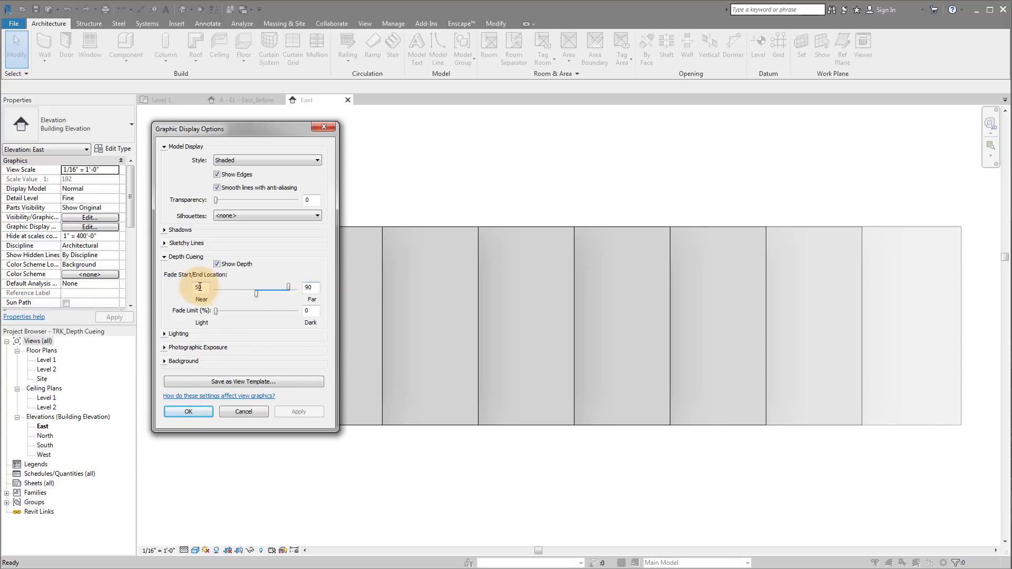
pyautogui.moveTo(280, 291)
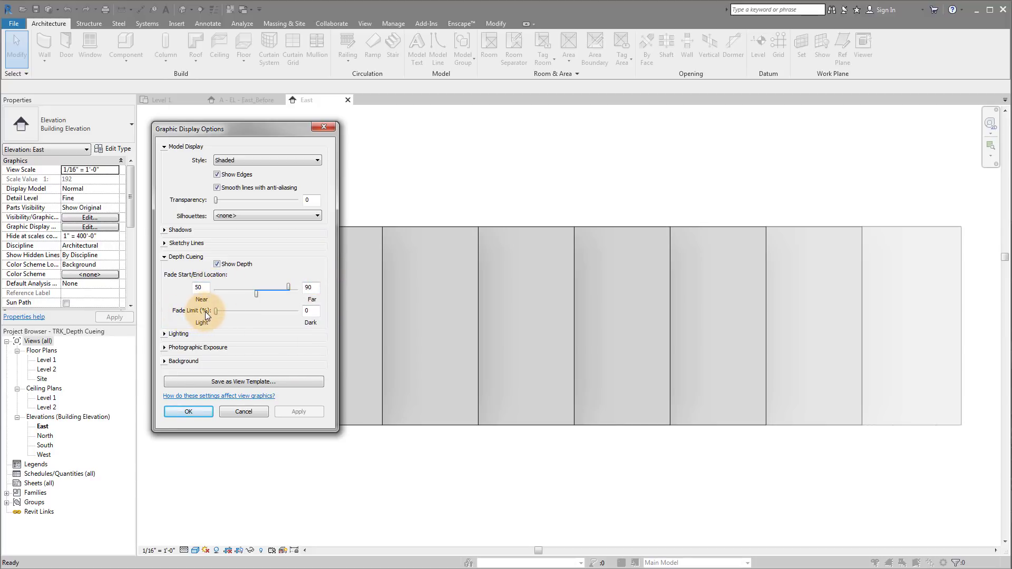
pyautogui.moveTo(278, 310)
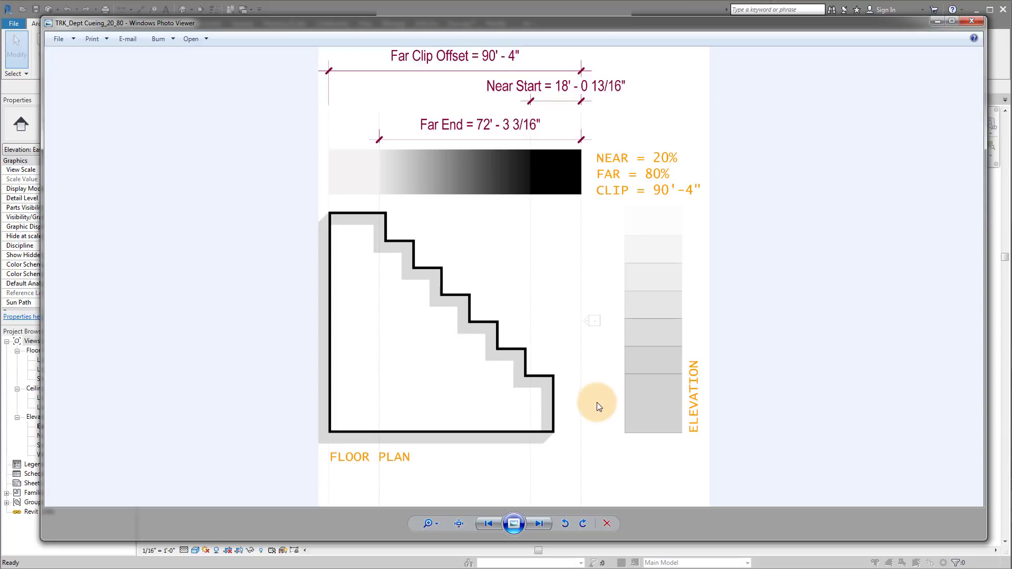
pyautogui.moveTo(565, 73)
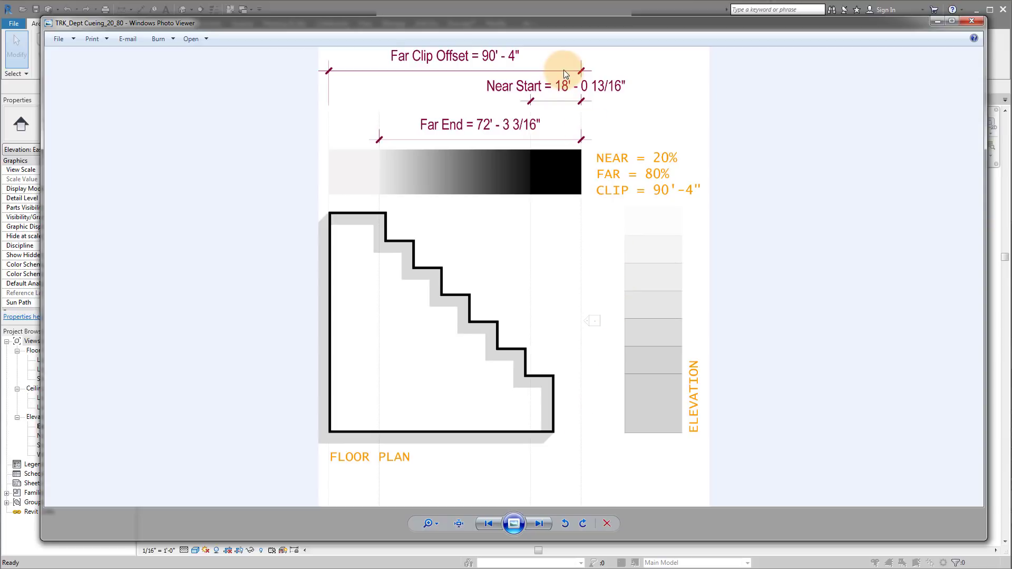
pyautogui.moveTo(520, 61)
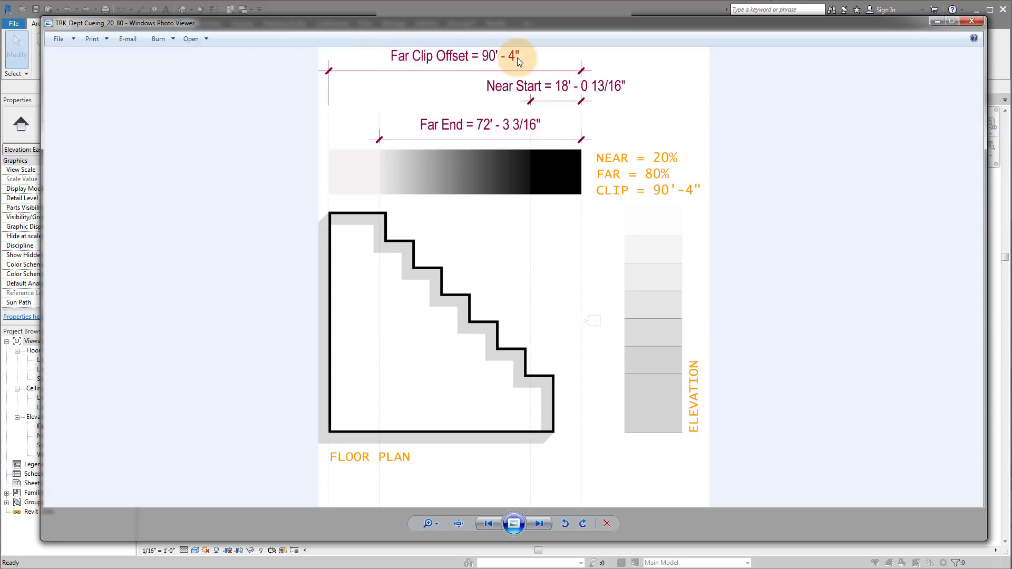
pyautogui.moveTo(334, 289)
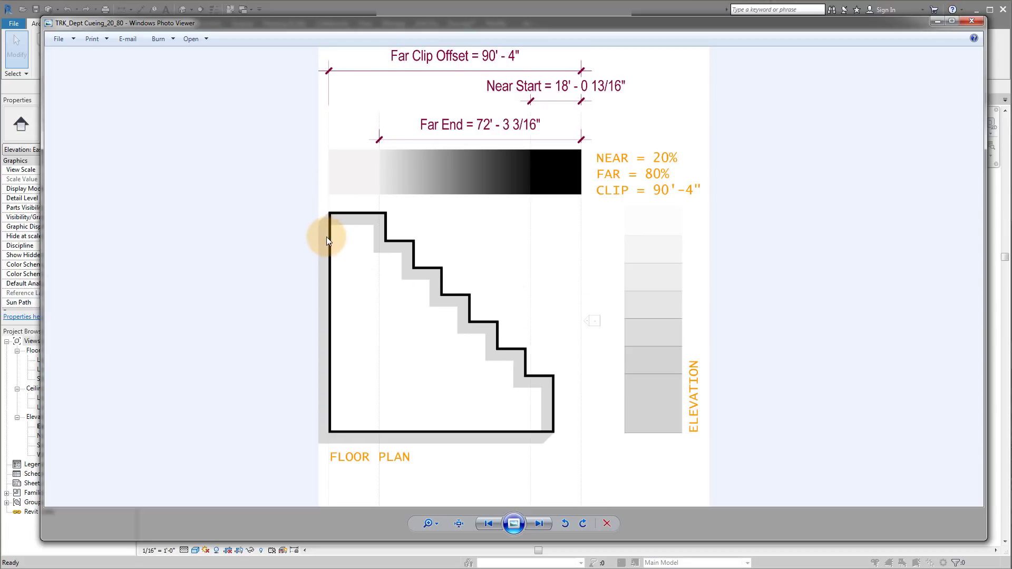
pyautogui.moveTo(413, 287)
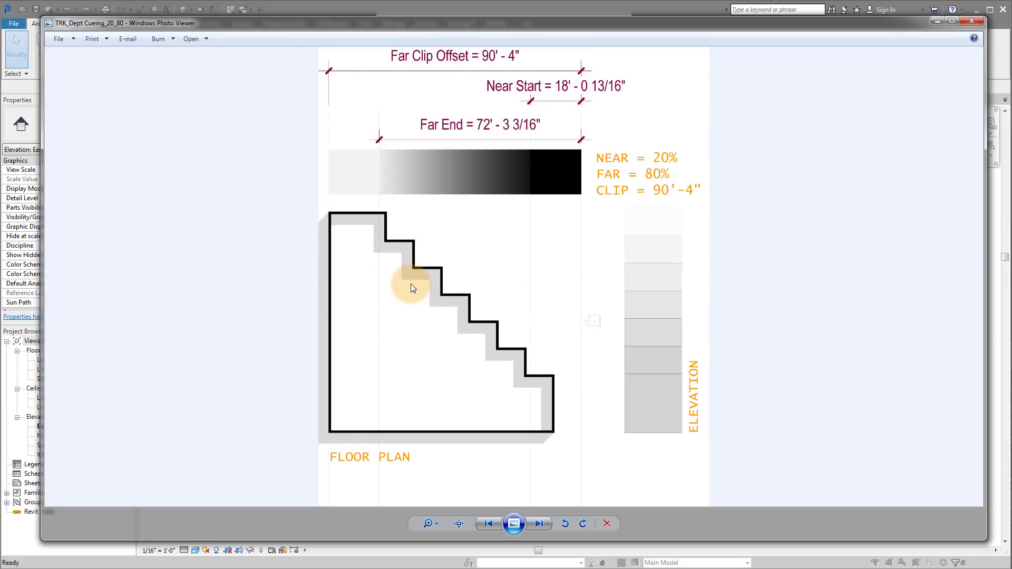
pyautogui.moveTo(481, 355)
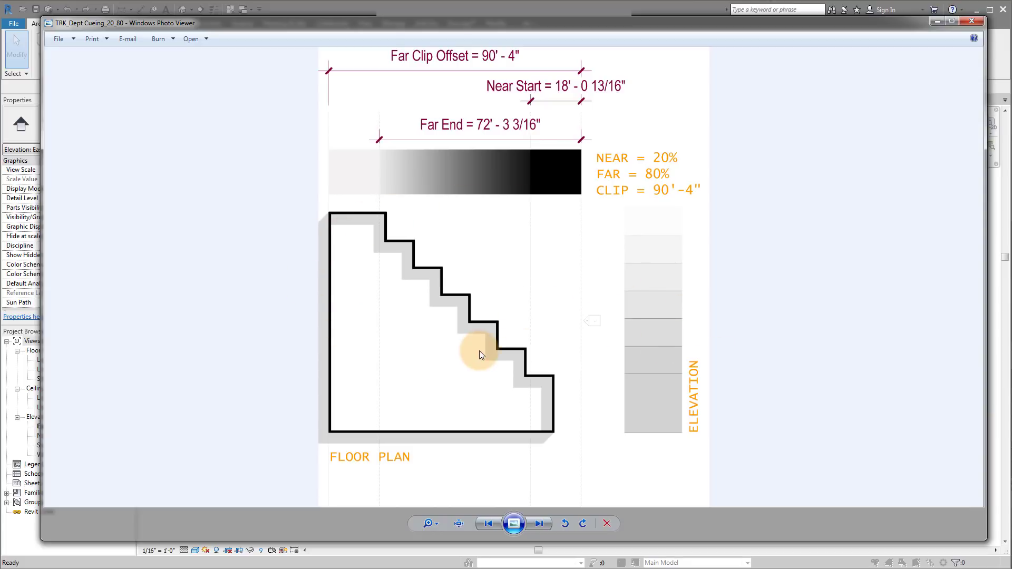
pyautogui.moveTo(260, 297)
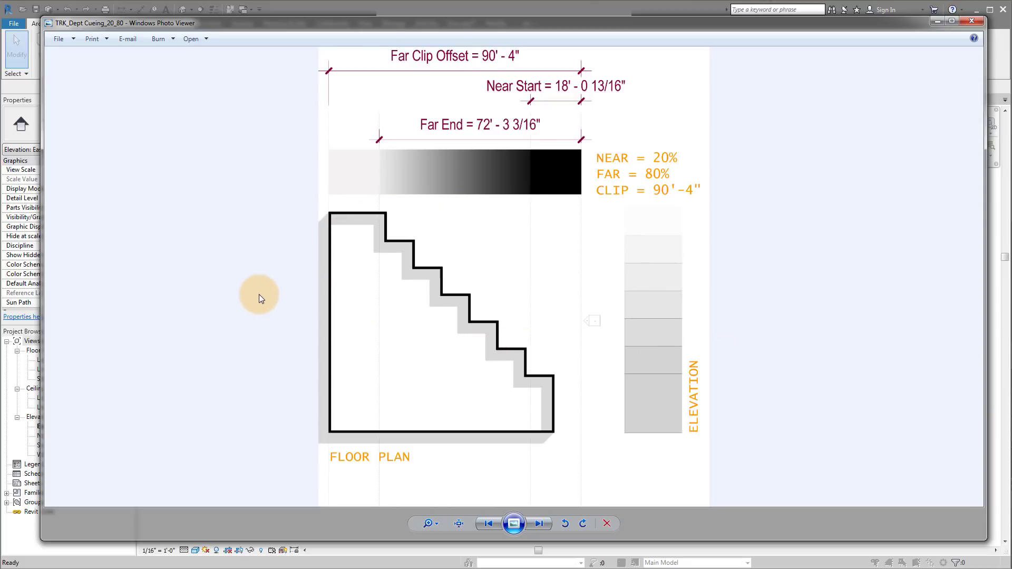
pyautogui.moveTo(425, 81)
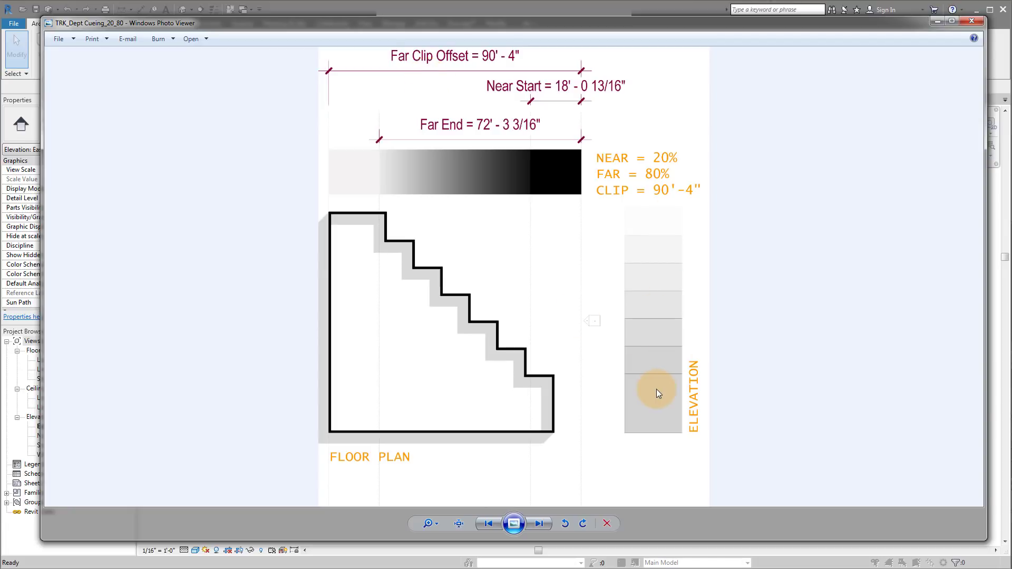
pyautogui.moveTo(657, 390)
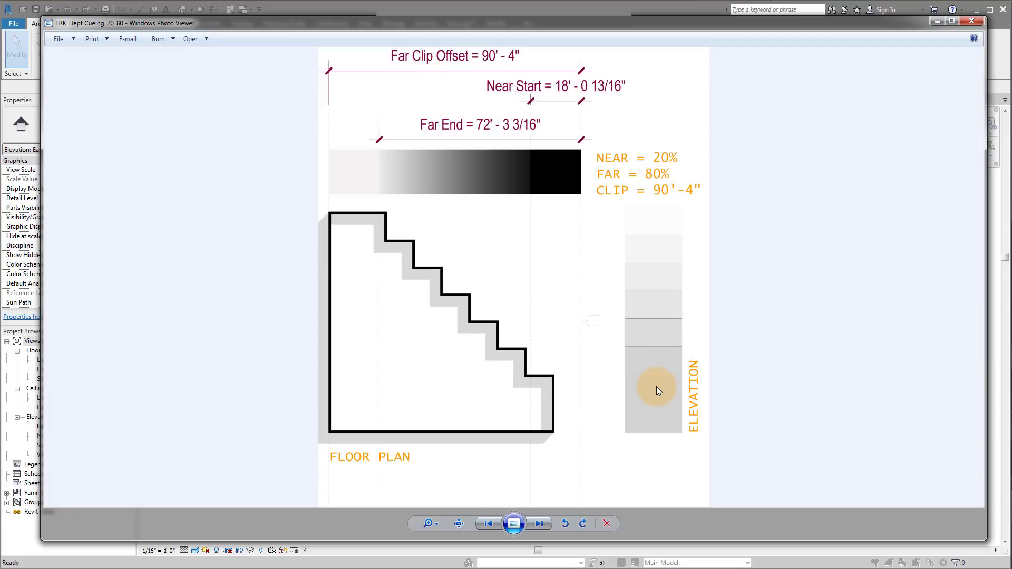
pyautogui.moveTo(578, 322)
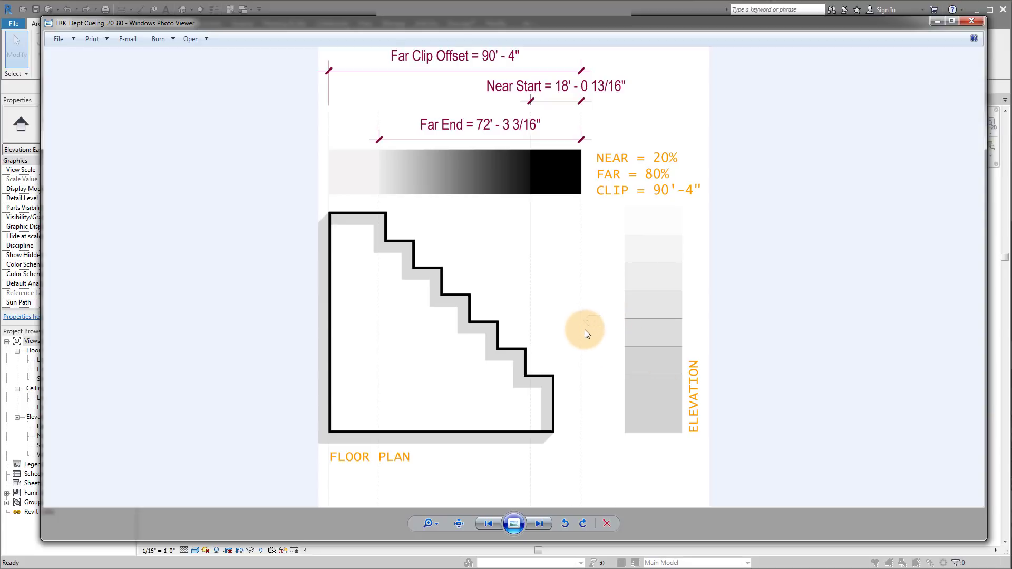
pyautogui.moveTo(597, 318)
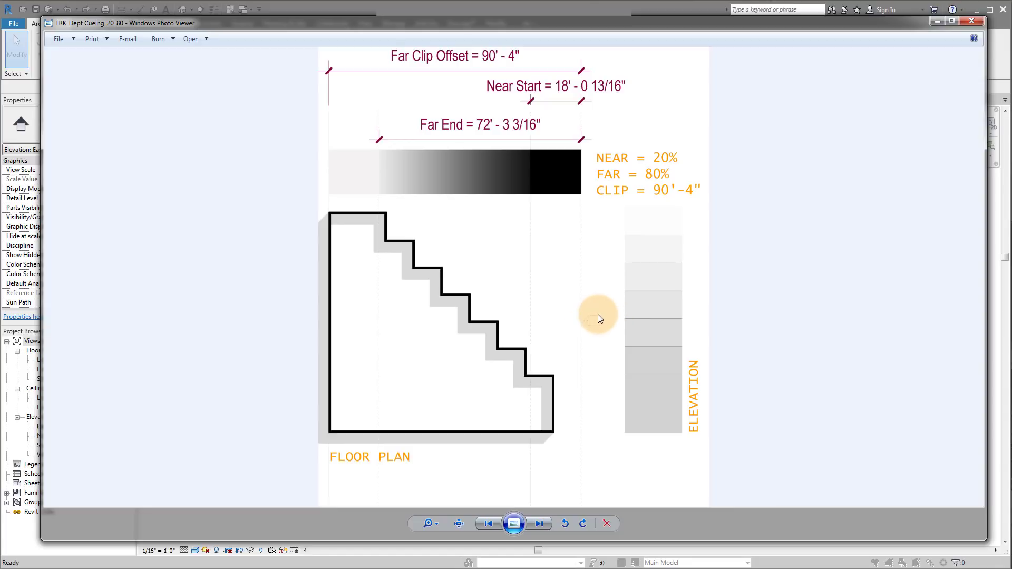
pyautogui.moveTo(614, 159)
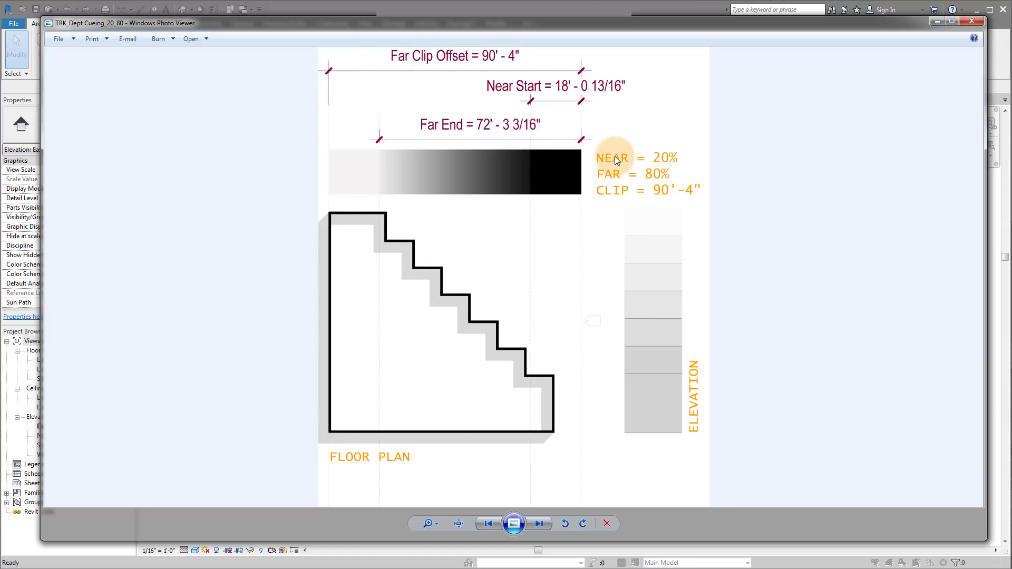
pyautogui.moveTo(549, 274)
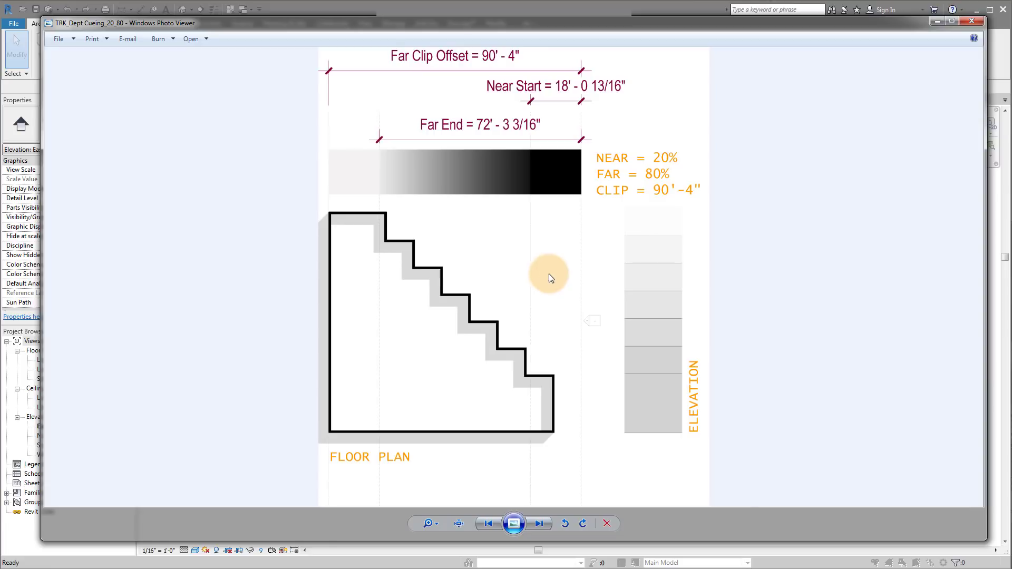
pyautogui.moveTo(599, 349)
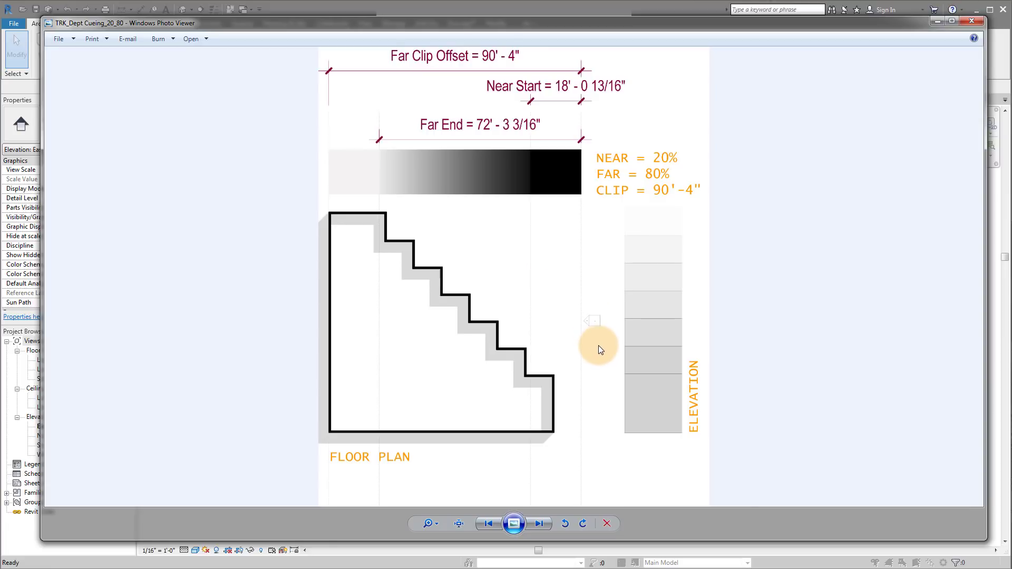
pyautogui.moveTo(588, 318)
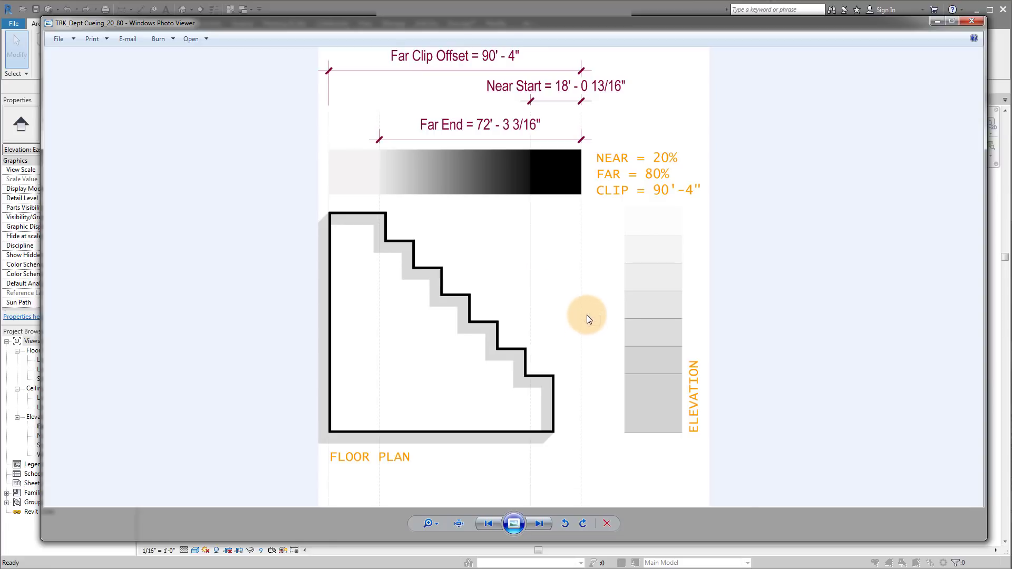
pyautogui.moveTo(331, 70)
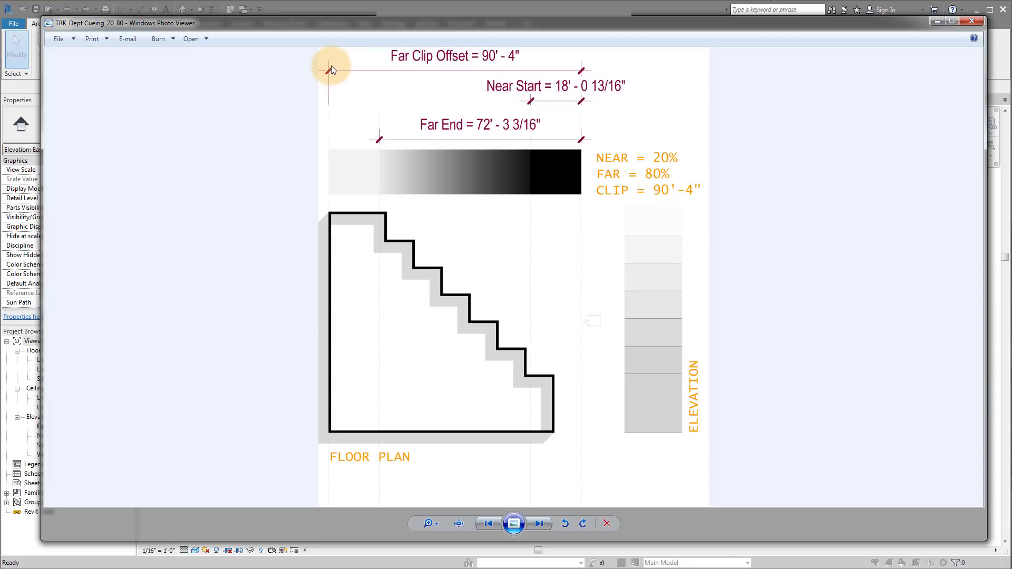
pyautogui.moveTo(332, 283)
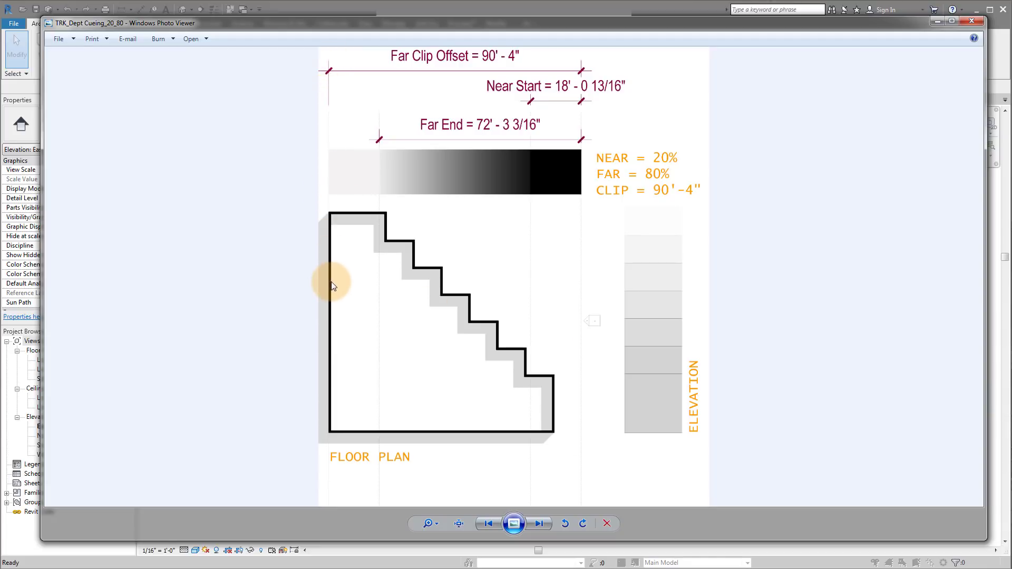
pyautogui.moveTo(334, 286)
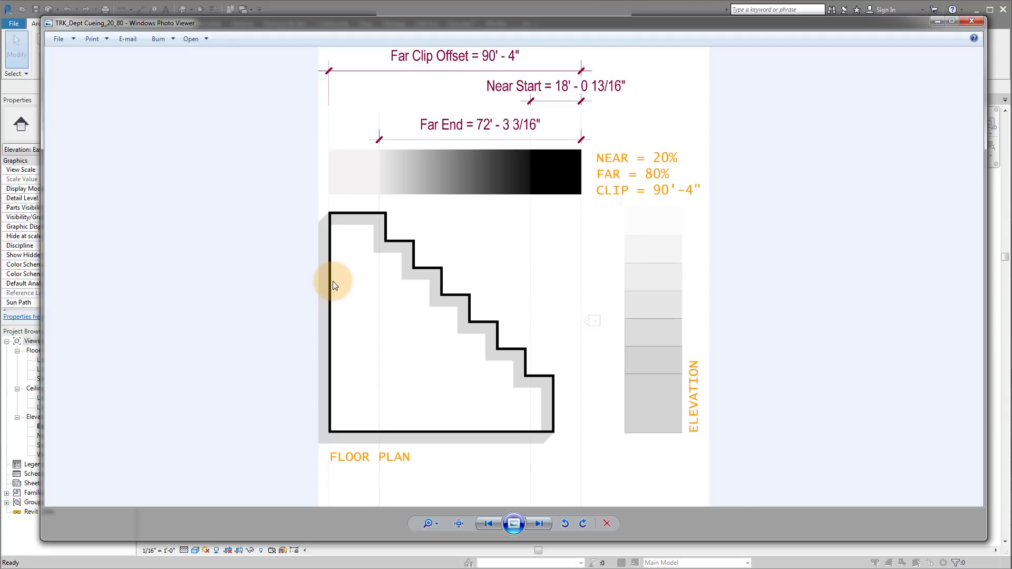
pyautogui.moveTo(559, 82)
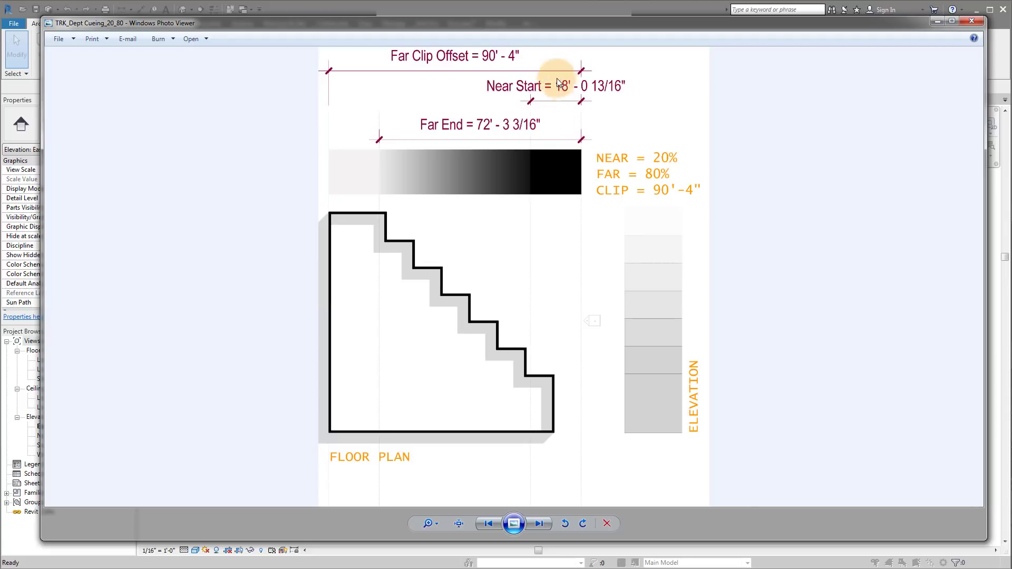
pyautogui.moveTo(718, 183)
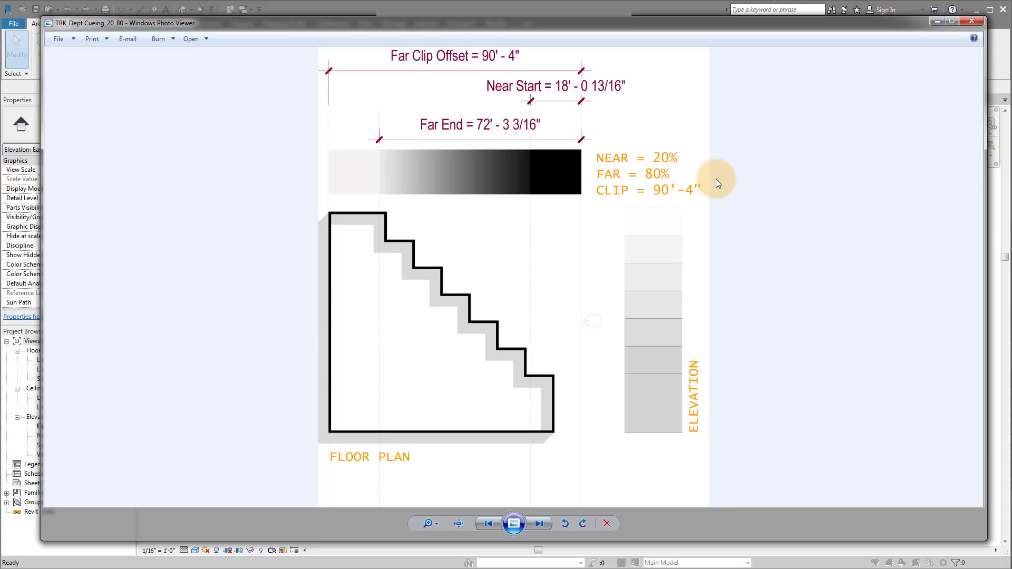
pyautogui.moveTo(693, 206)
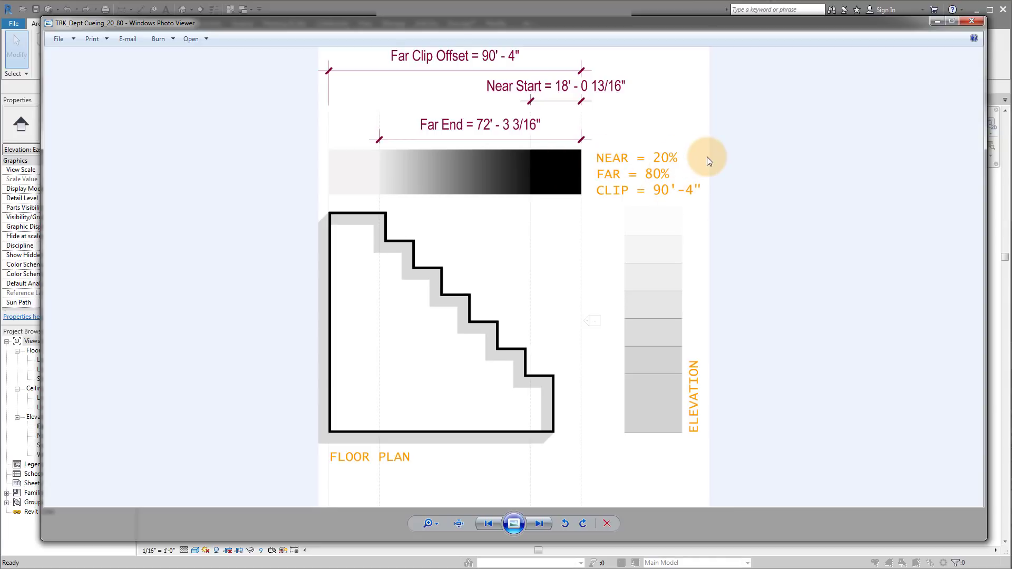
pyautogui.moveTo(703, 179)
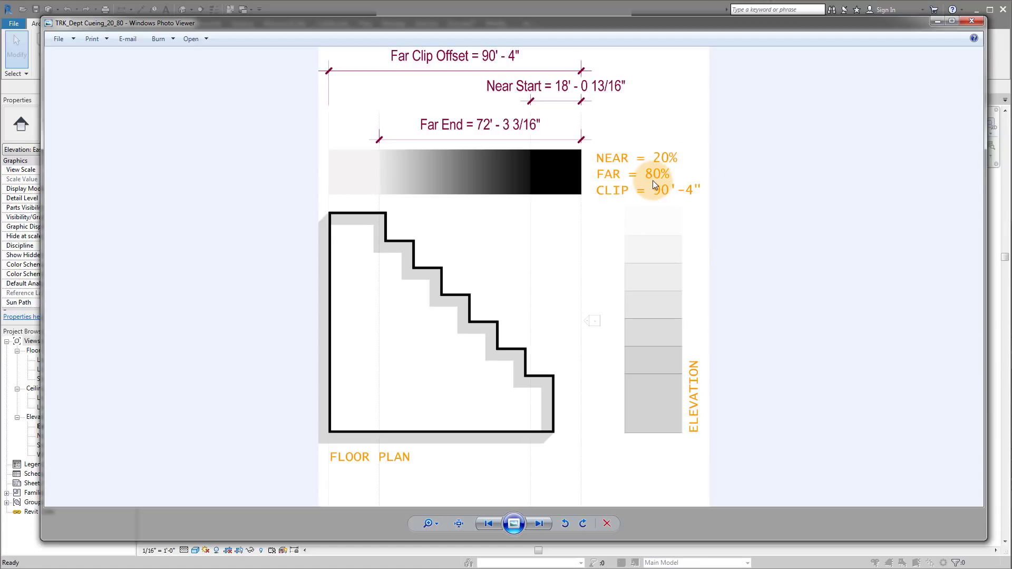
pyautogui.moveTo(663, 286)
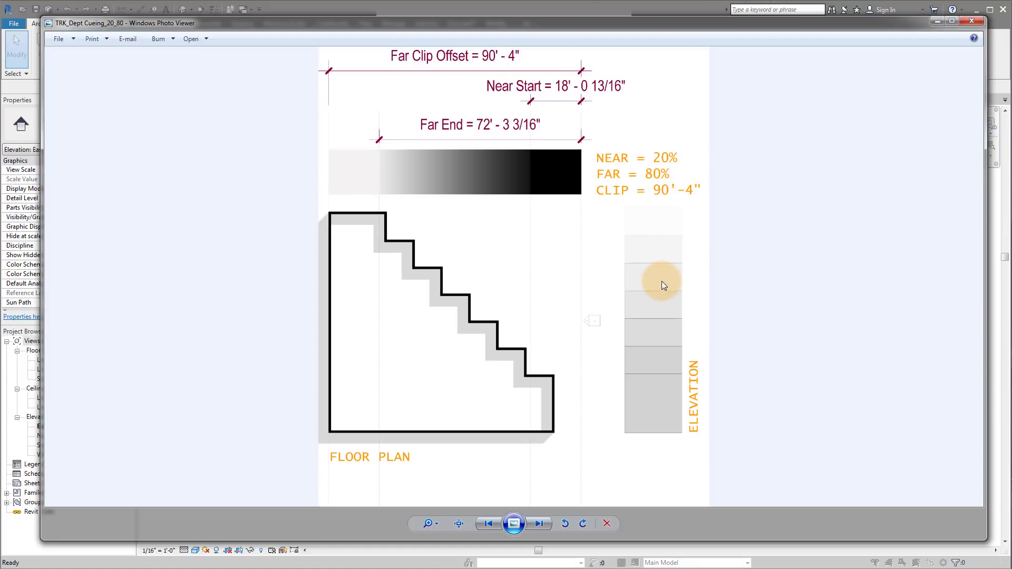
pyautogui.moveTo(867, 206)
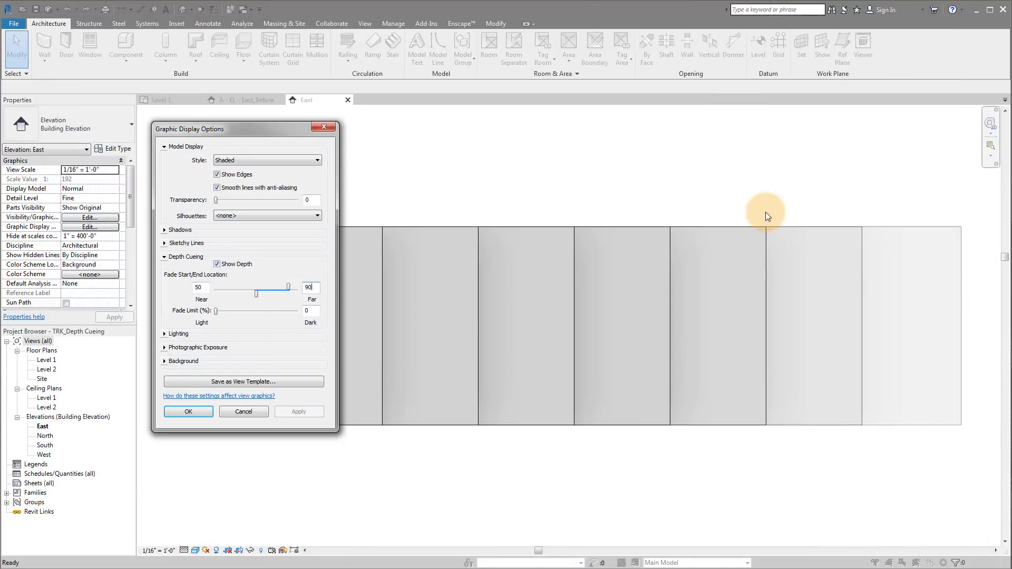
# Confirm the display options and switch to the Level 1 floor plan showing the cueing dimensions
pyautogui.click(187, 411)
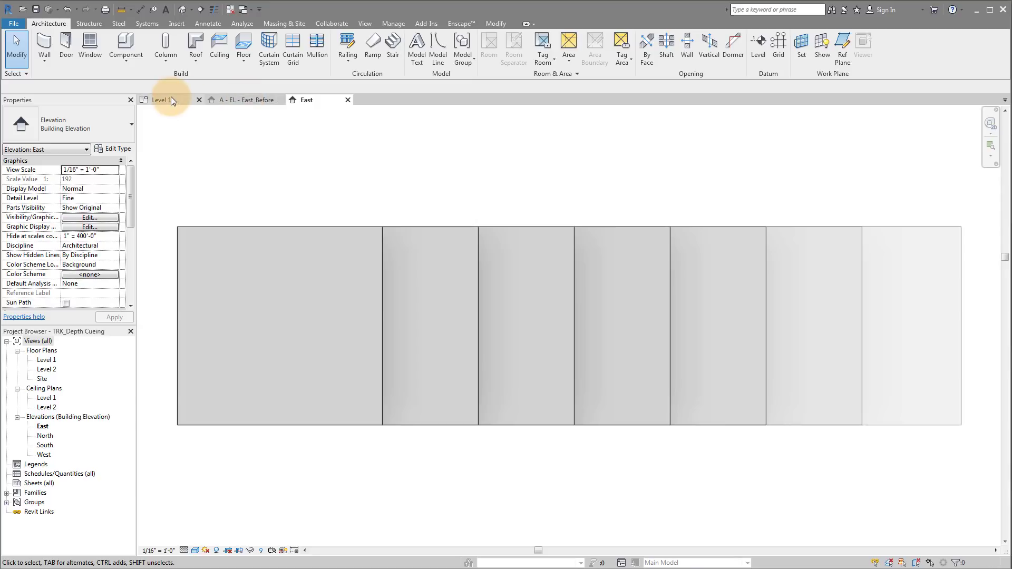
pyautogui.click(162, 99)
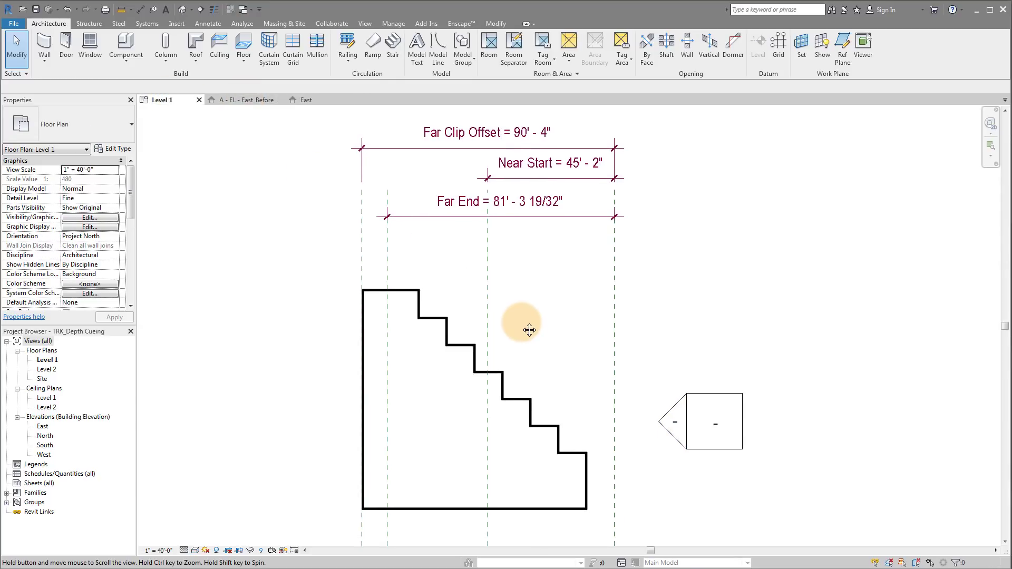
pyautogui.click(548, 174)
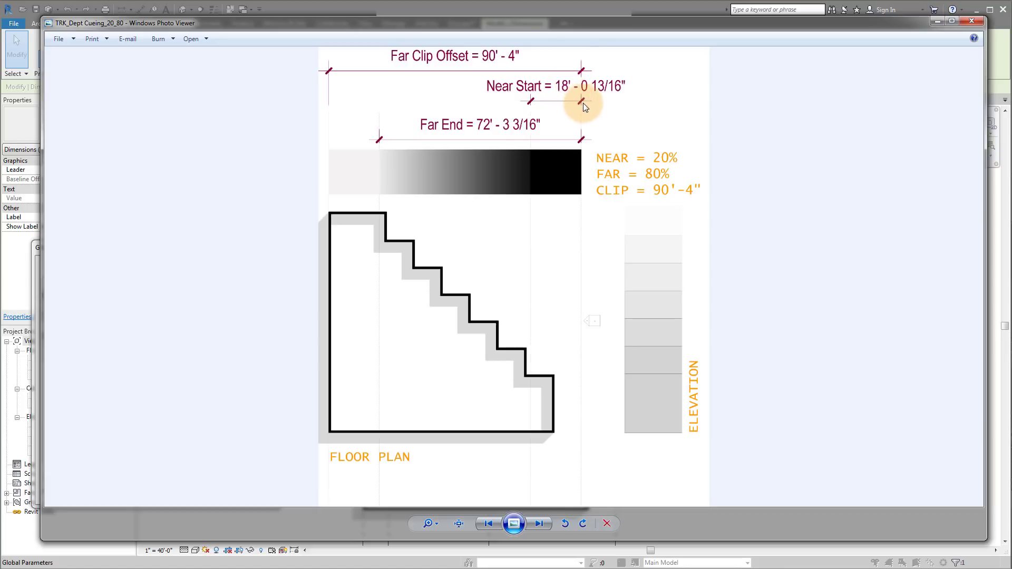
pyautogui.moveTo(532, 111)
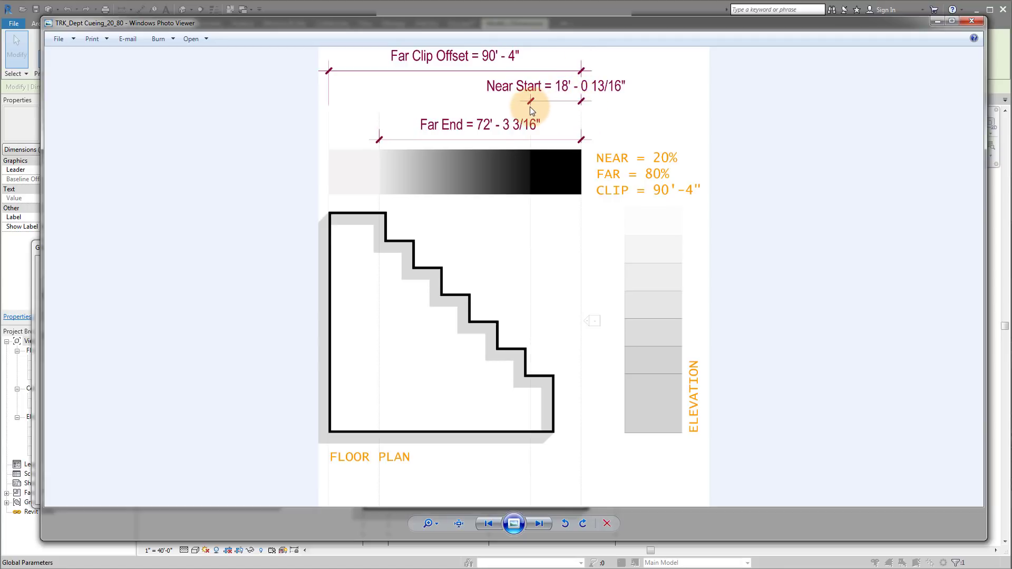
pyautogui.moveTo(591, 177)
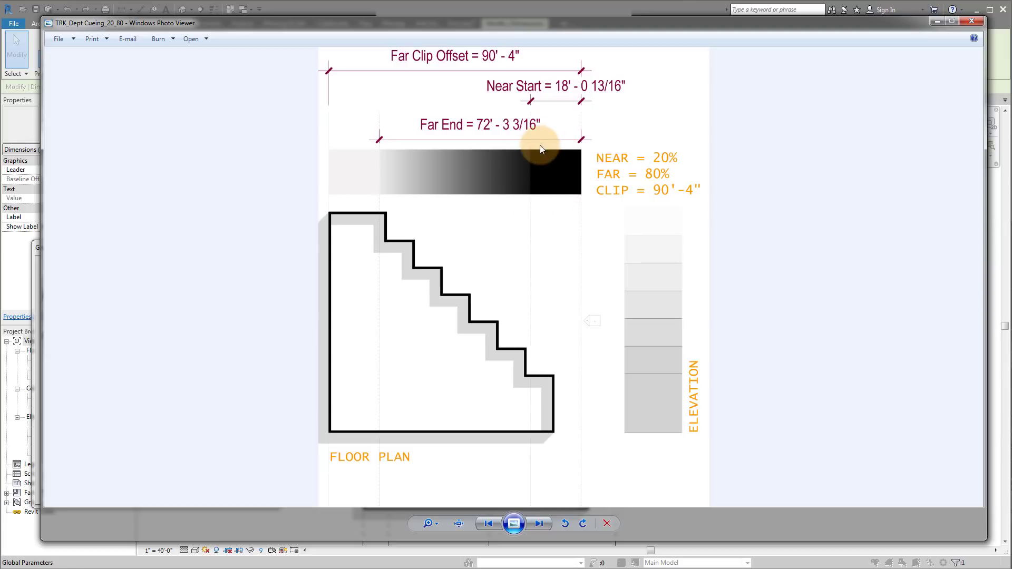
pyautogui.moveTo(550, 134)
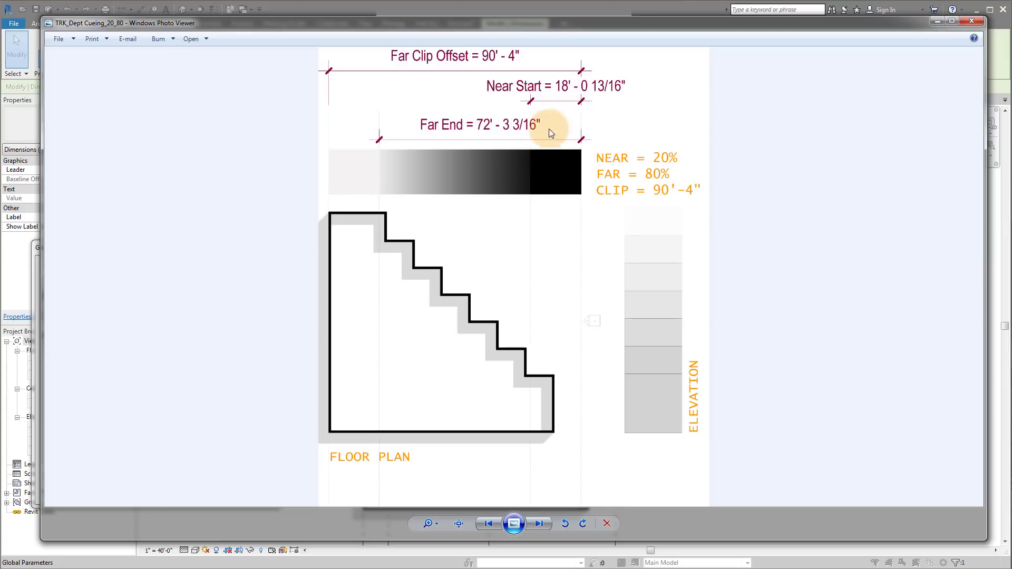
pyautogui.moveTo(533, 179)
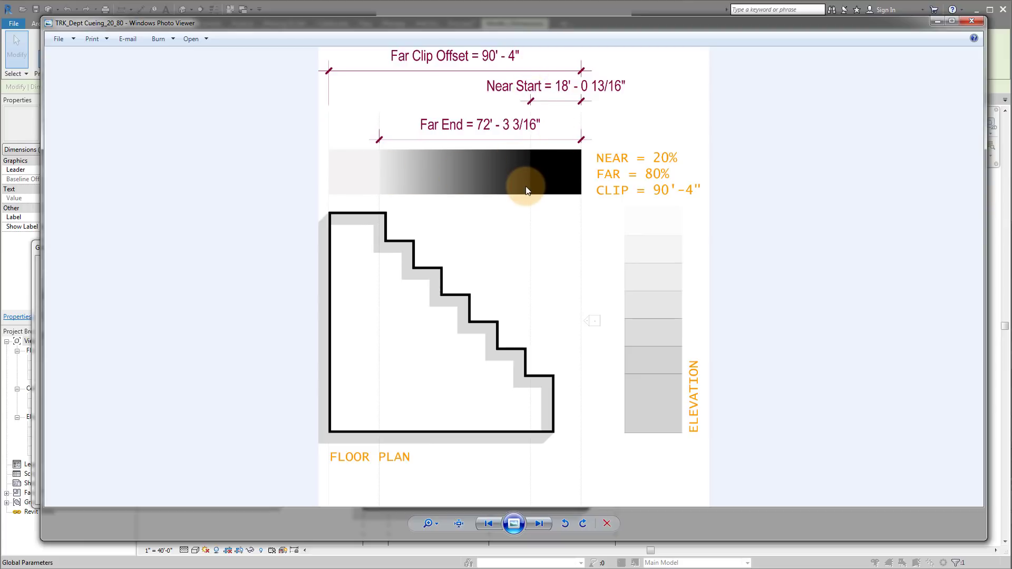
pyautogui.moveTo(413, 76)
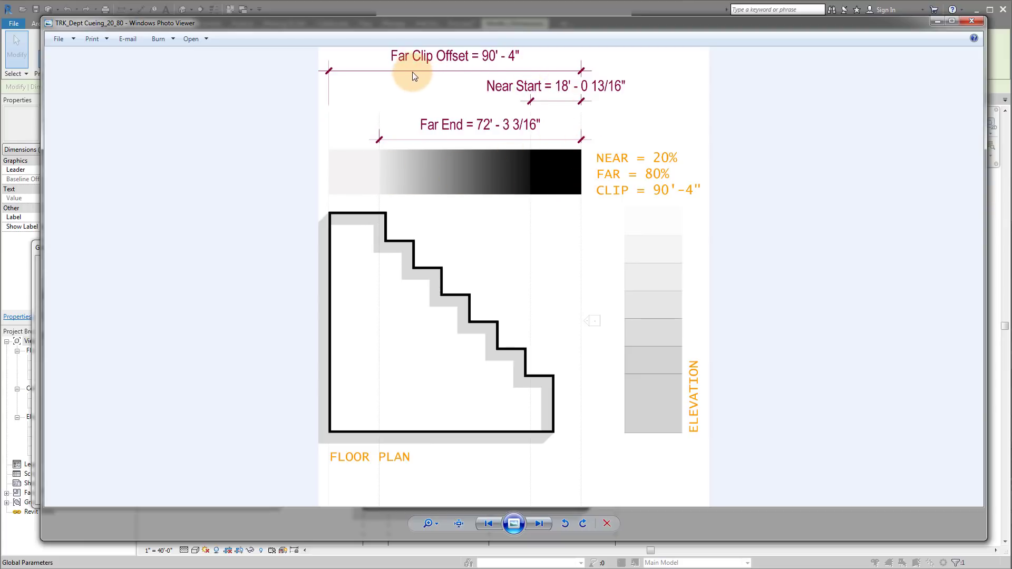
pyautogui.moveTo(519, 66)
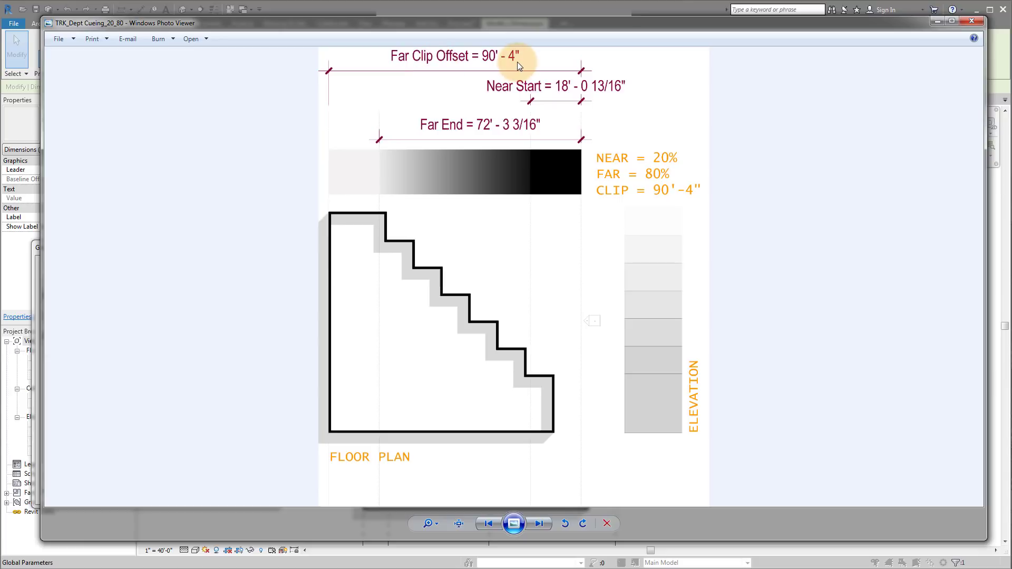
pyautogui.moveTo(474, 151)
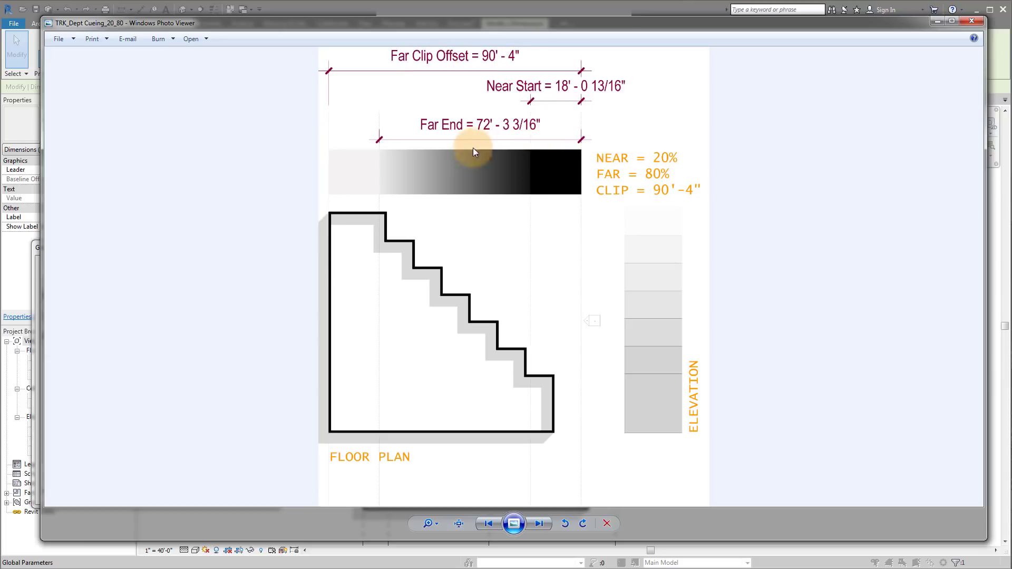
pyautogui.moveTo(487, 128)
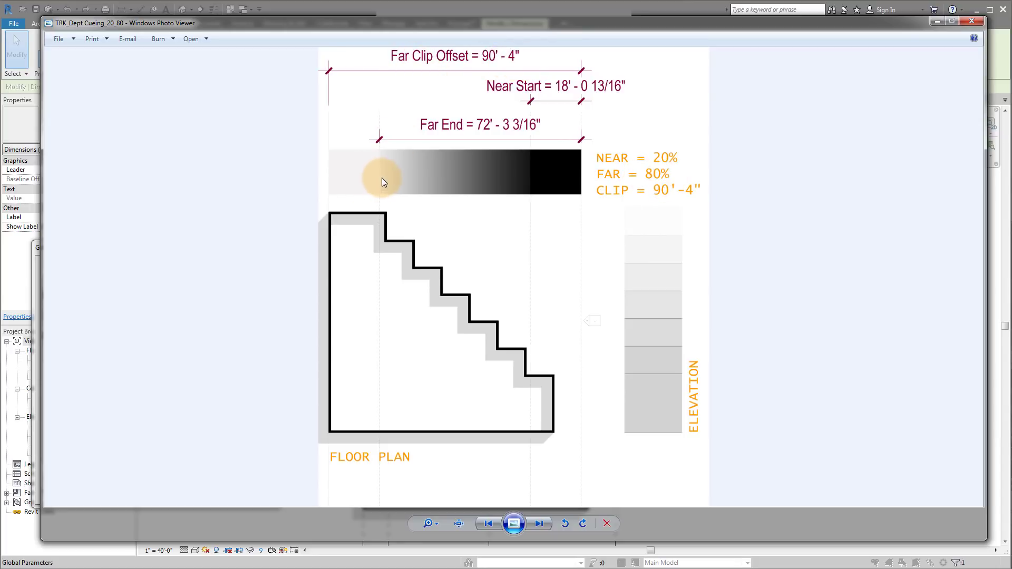
pyautogui.moveTo(458, 248)
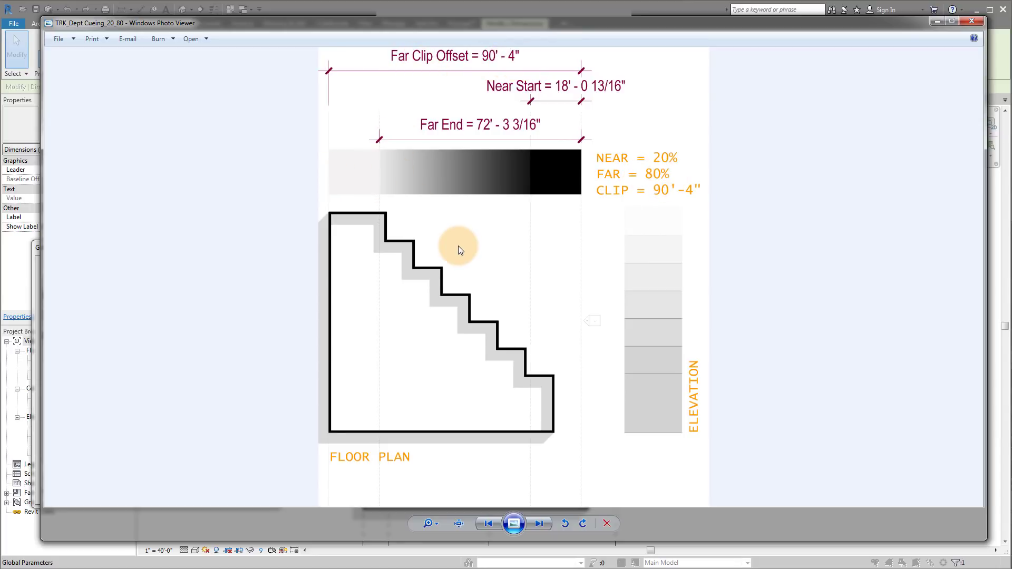
pyautogui.moveTo(413, 261)
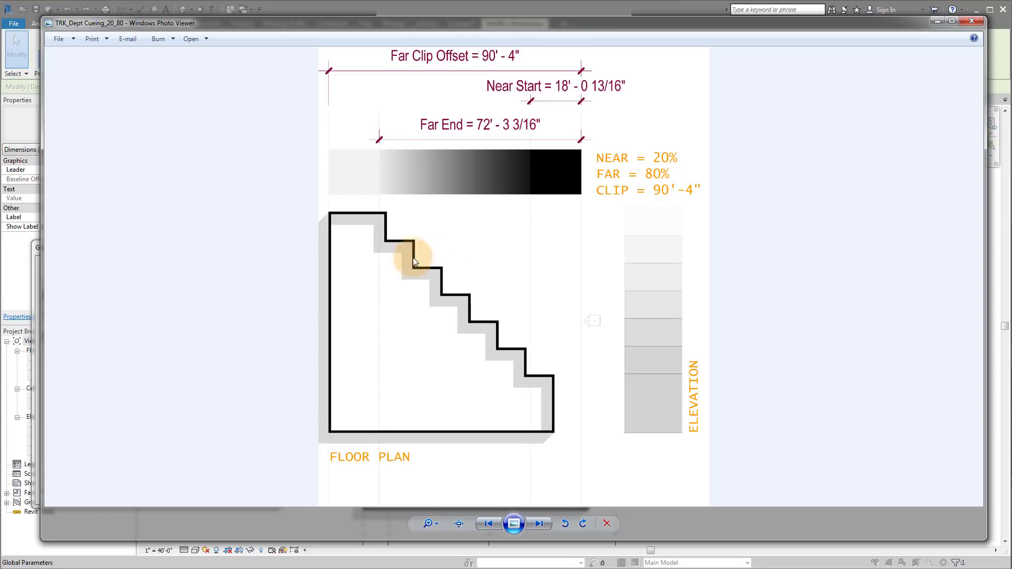
pyautogui.moveTo(445, 259)
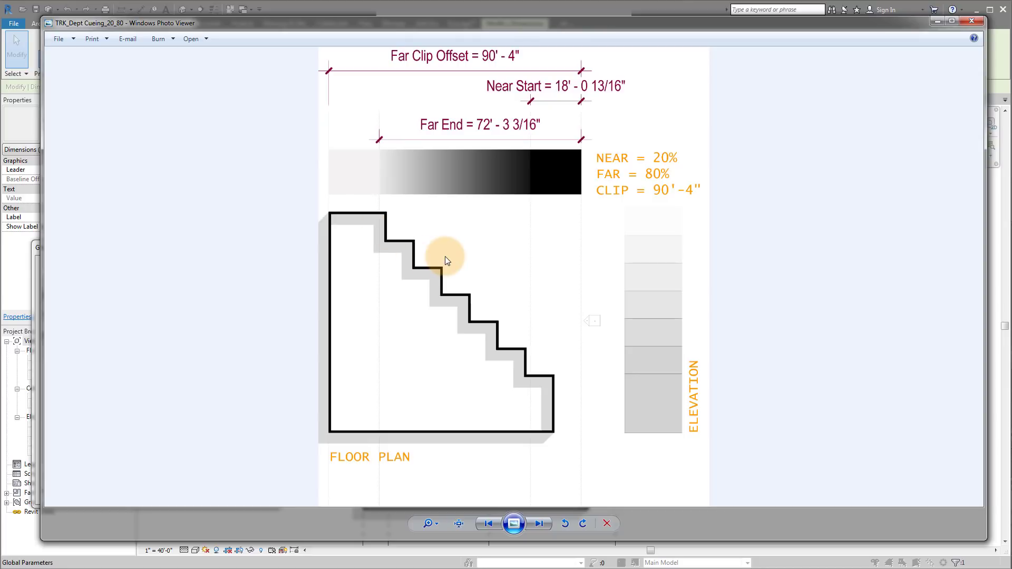
pyautogui.moveTo(354, 178)
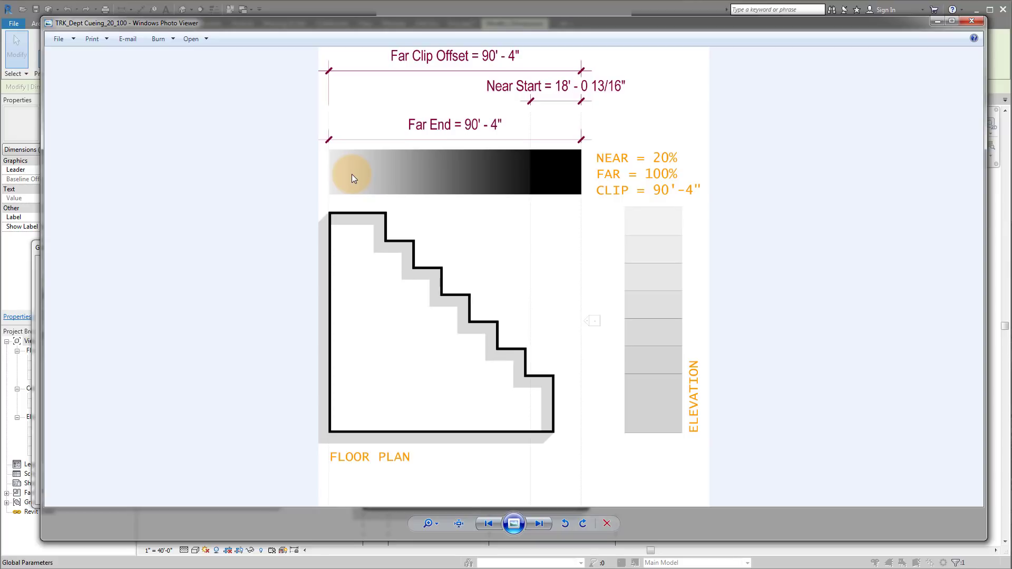
pyautogui.moveTo(346, 75)
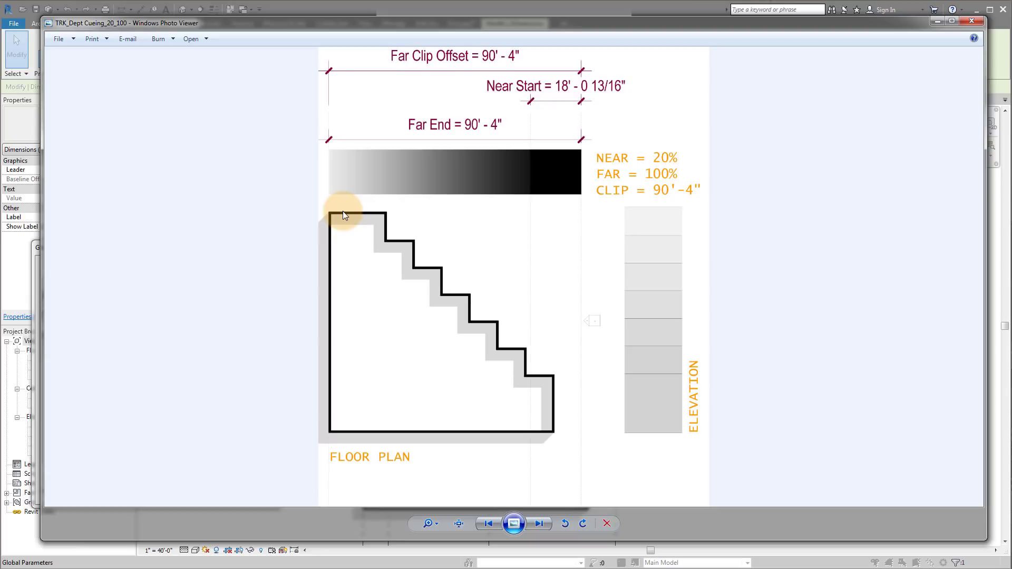
pyautogui.moveTo(594, 180)
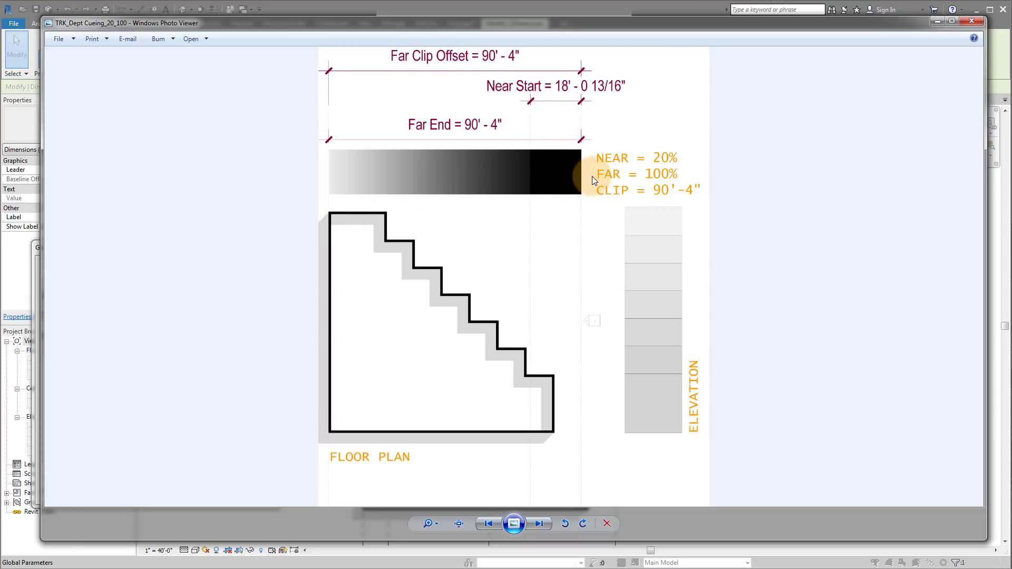
pyautogui.moveTo(850, 113)
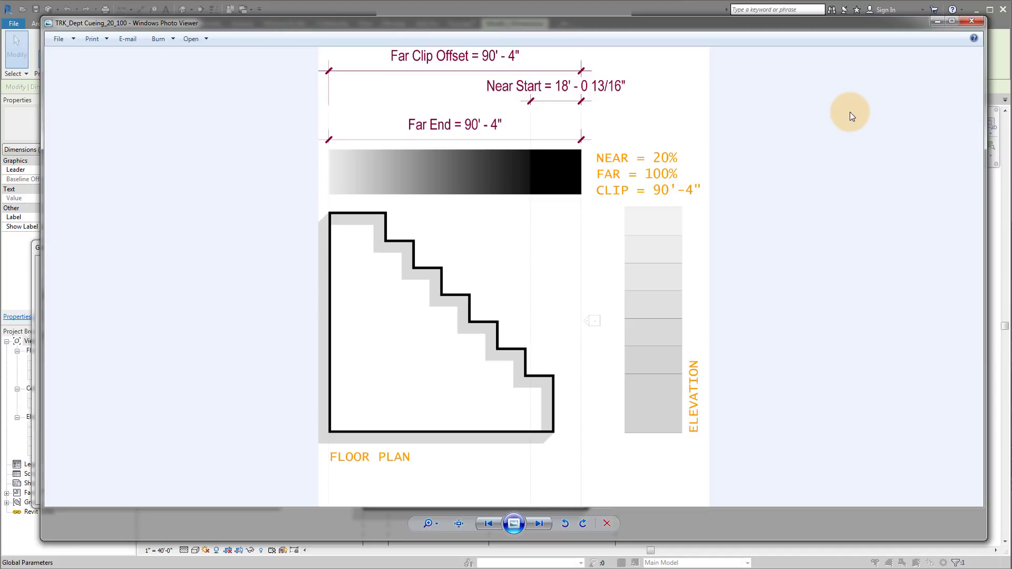
# Advance to the TRK_Dept Cueing 50/90 diagram in Windows Photo Viewer
pyautogui.click(539, 524)
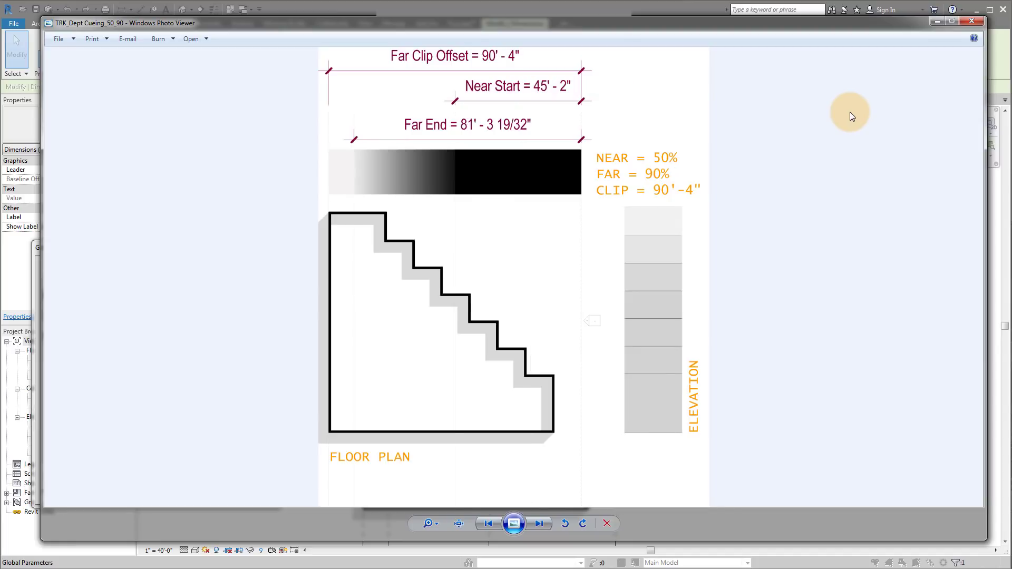
pyautogui.moveTo(585, 208)
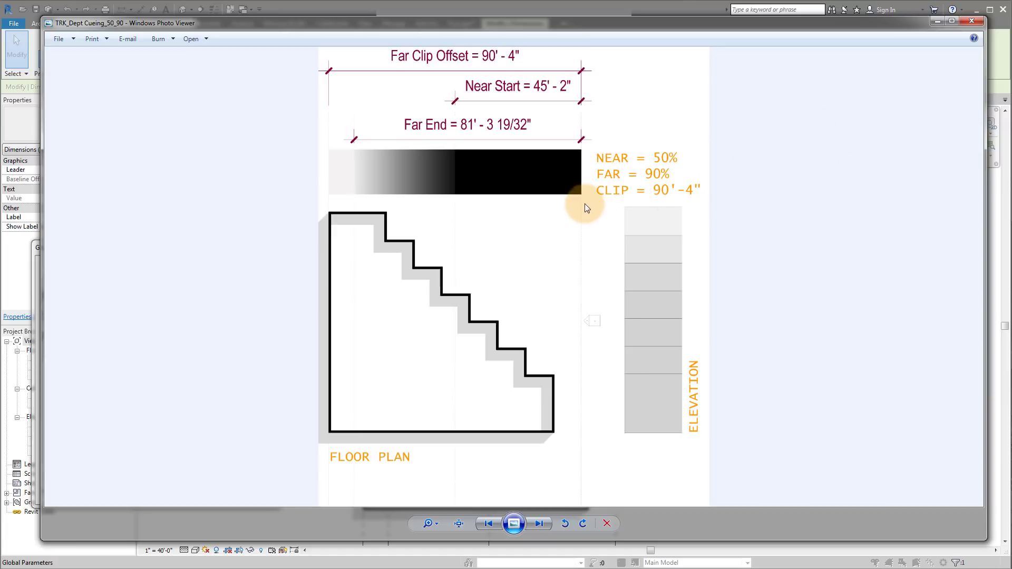
pyautogui.moveTo(637, 144)
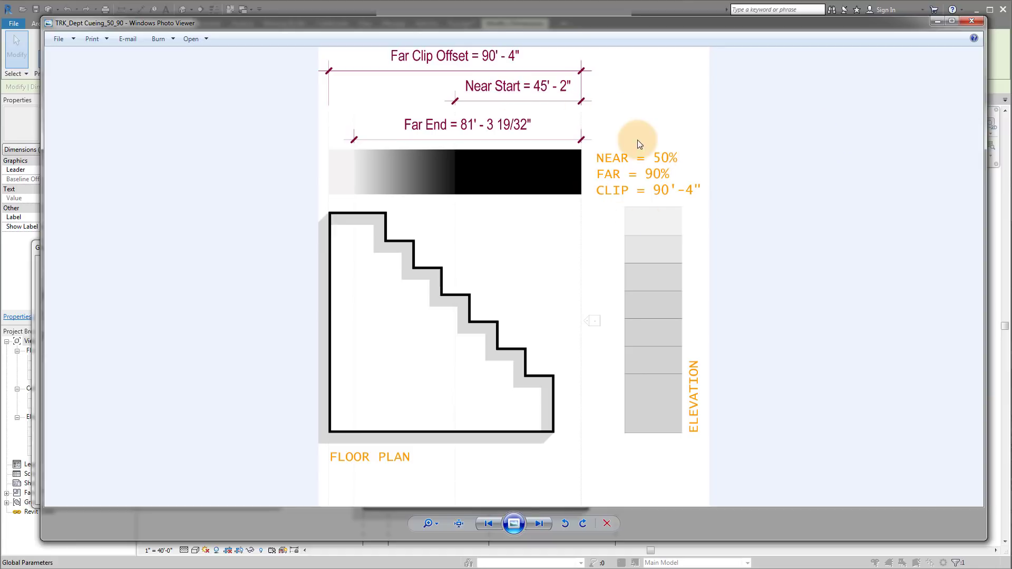
pyautogui.moveTo(519, 59)
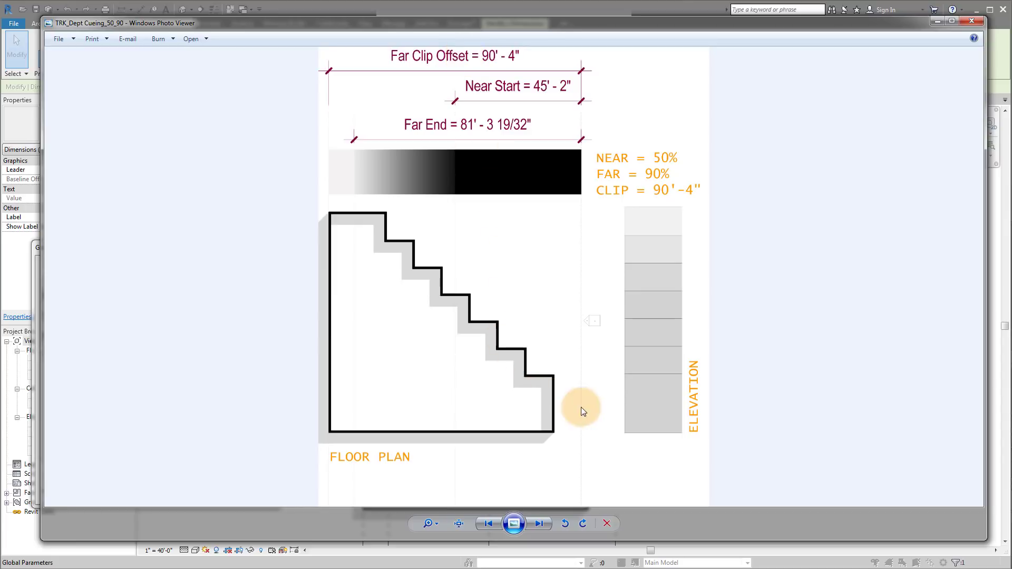
pyautogui.moveTo(570, 413)
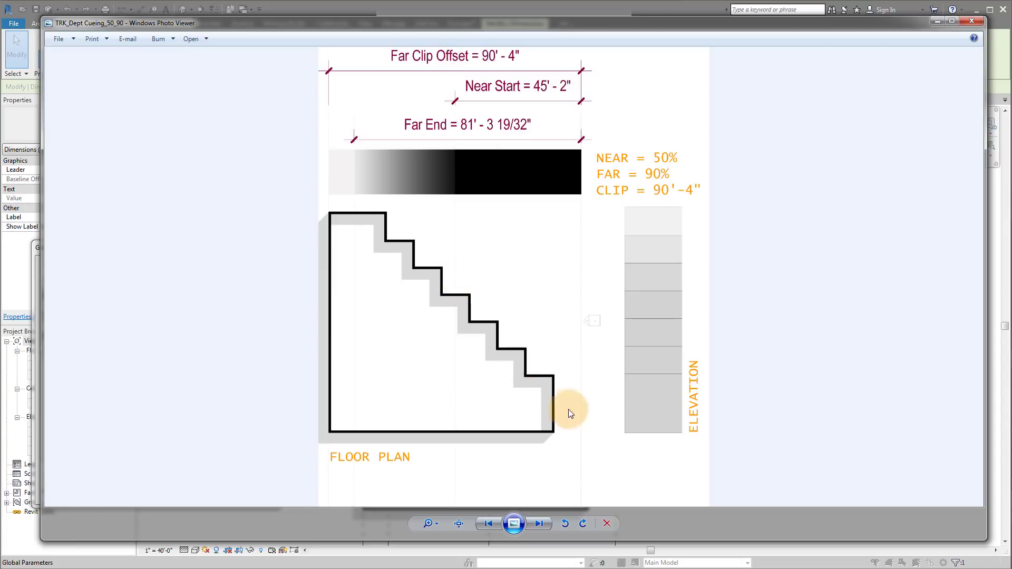
pyautogui.moveTo(471, 289)
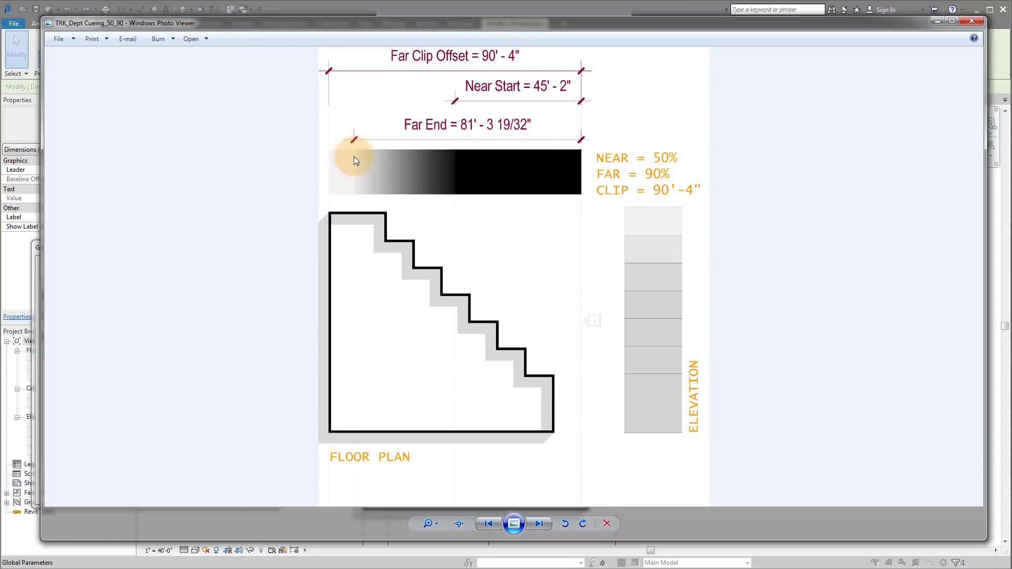
pyautogui.moveTo(623, 182)
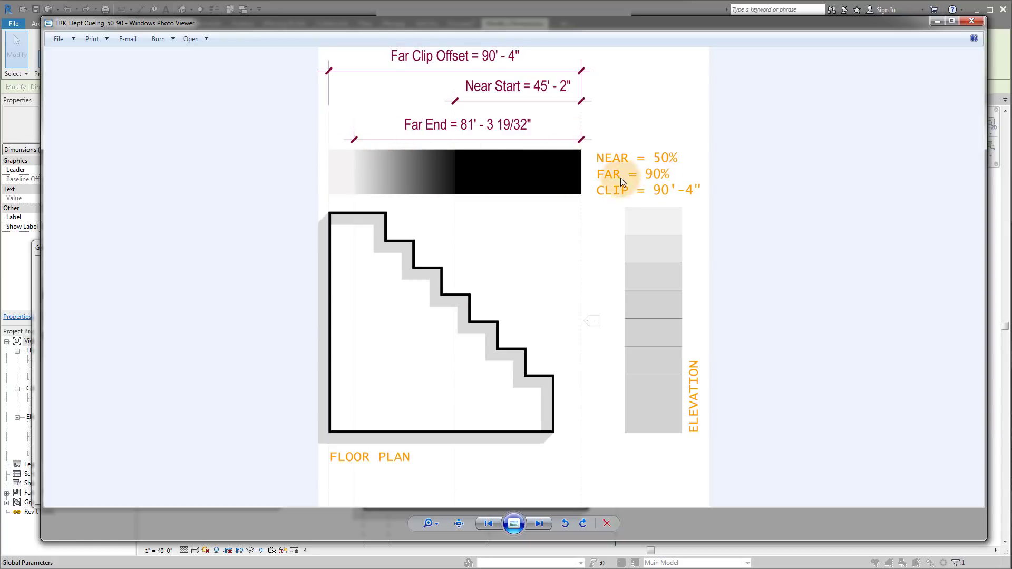
pyautogui.moveTo(557, 90)
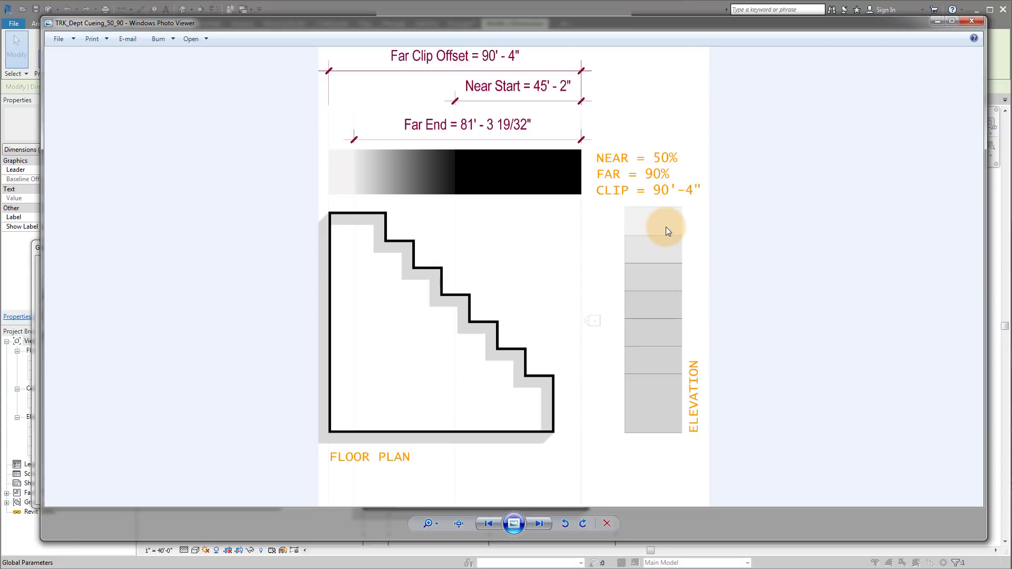
pyautogui.moveTo(799, 156)
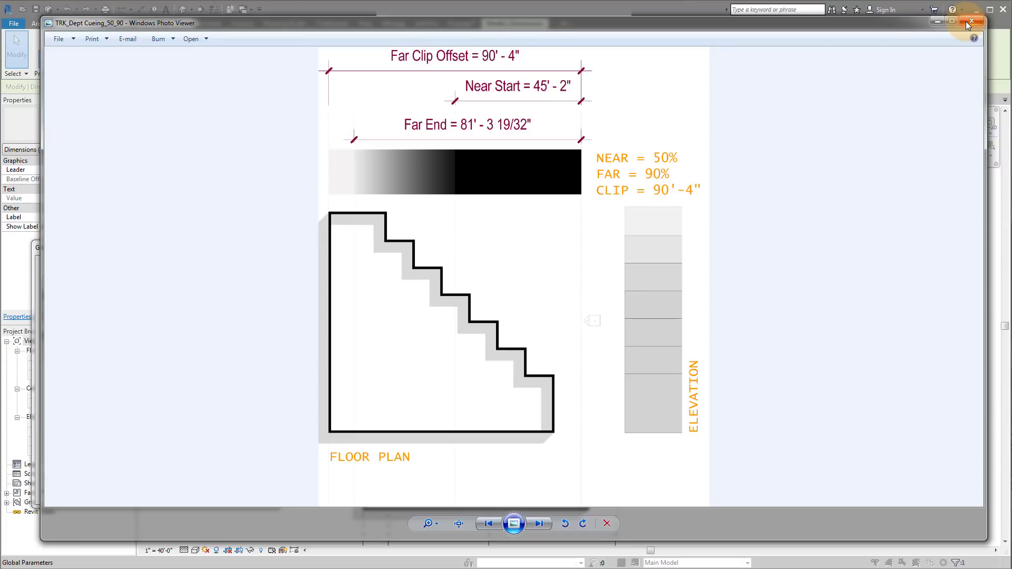
# Close Windows Photo Viewer to return to the Revit Level 1 plan
pyautogui.click(971, 21)
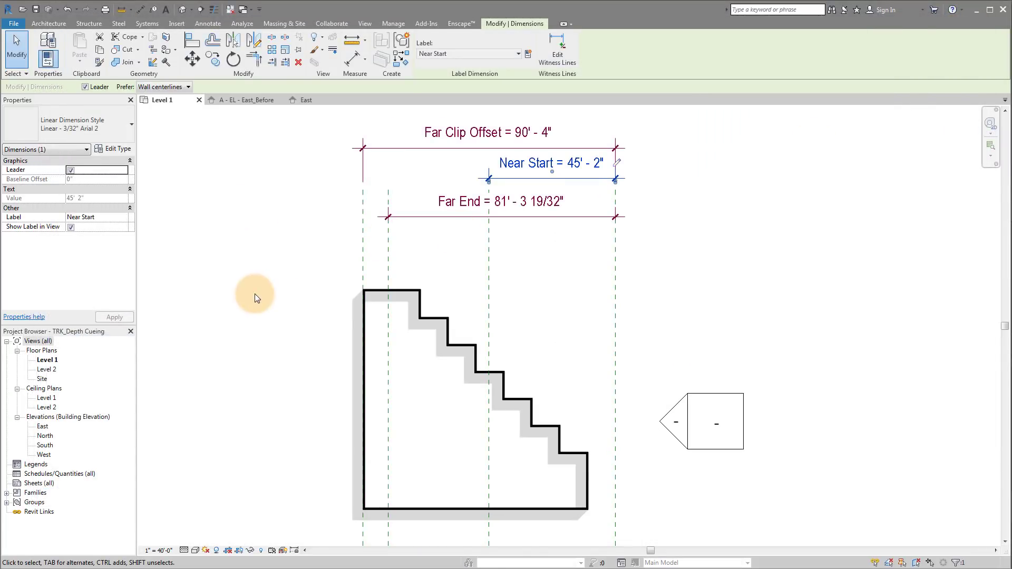
pyautogui.moveTo(273, 257)
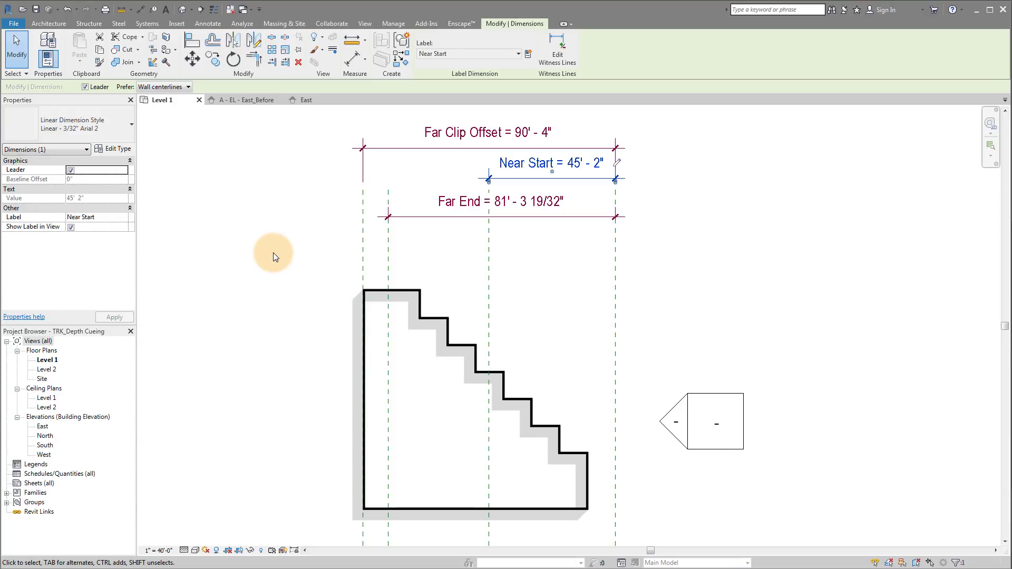
pyautogui.moveTo(255, 206)
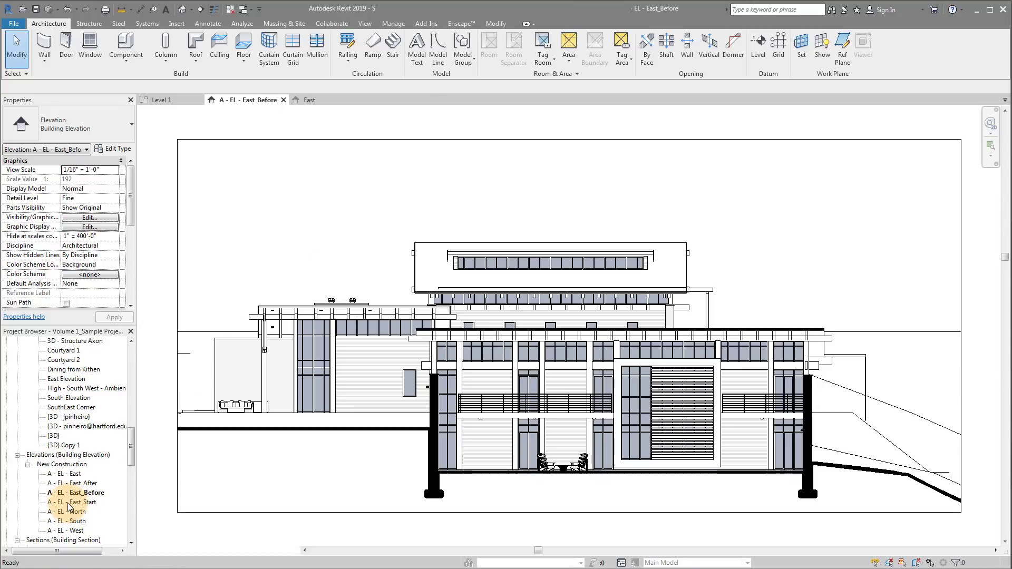
# Open the A - EL - East_Start elevation from the Project Browser
pyautogui.doubleClick(73, 502)
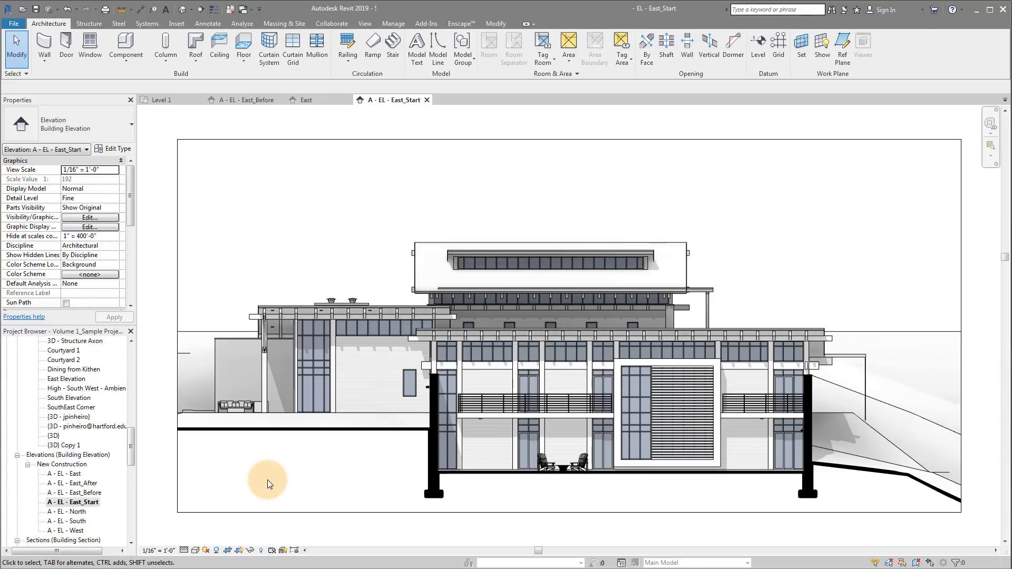
pyautogui.moveTo(283, 482)
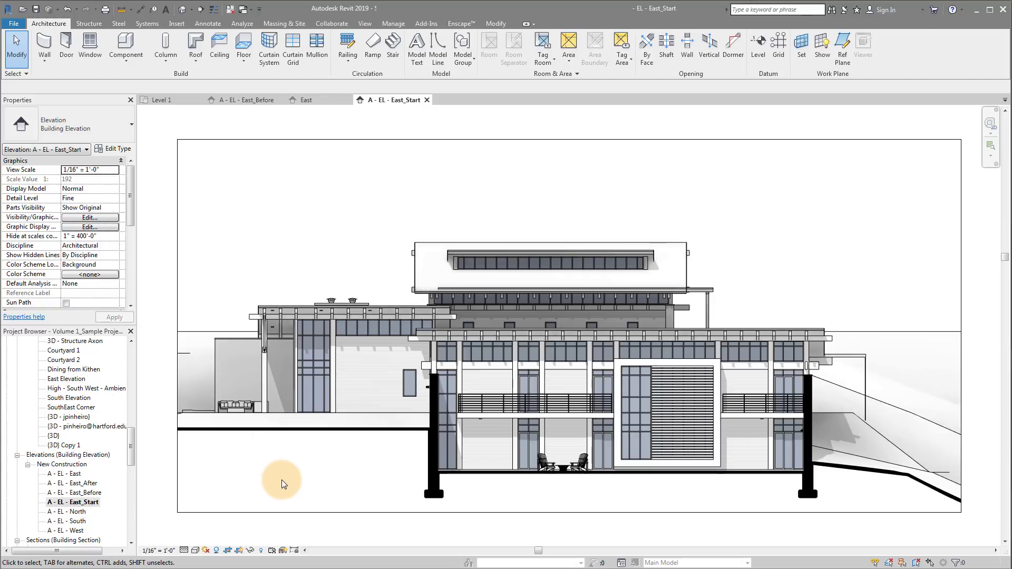
# Open the 01 - Main Level floor plan from the Project Browser
pyautogui.scroll(-3)
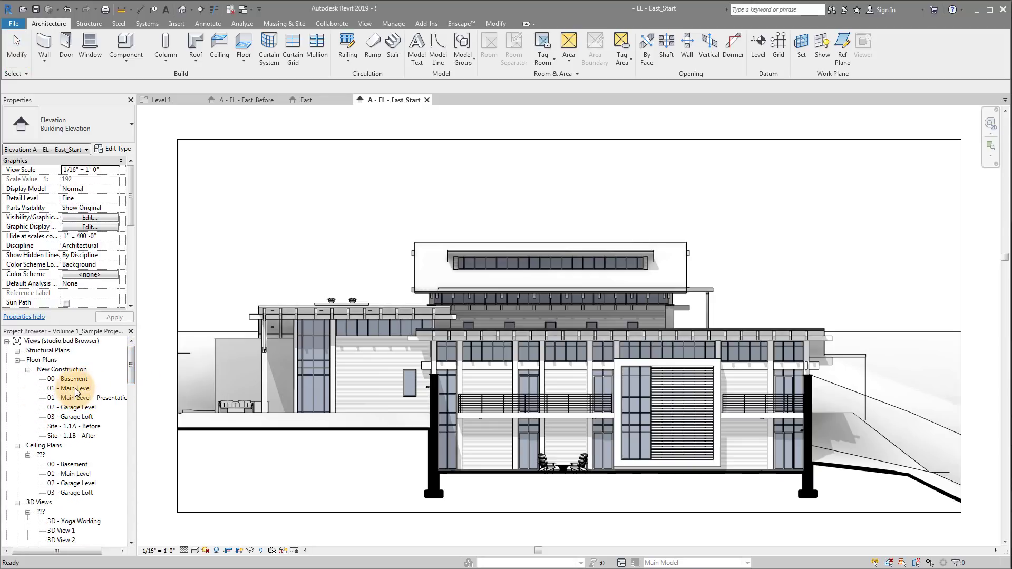
pyautogui.doubleClick(70, 387)
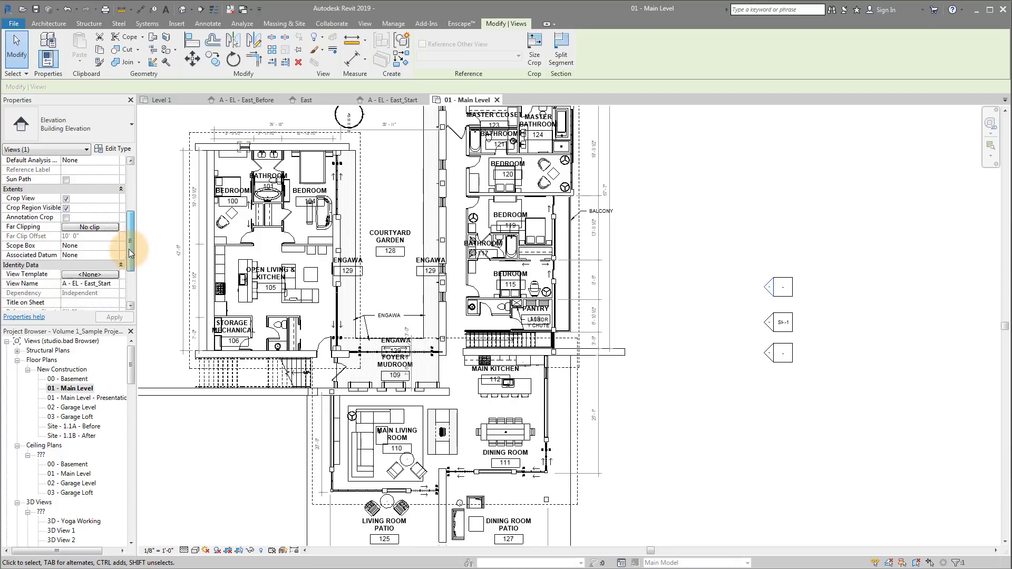
# Select the East_Start elevation marker and set its Far Clipping to Clip without line
pyautogui.scroll(-3)
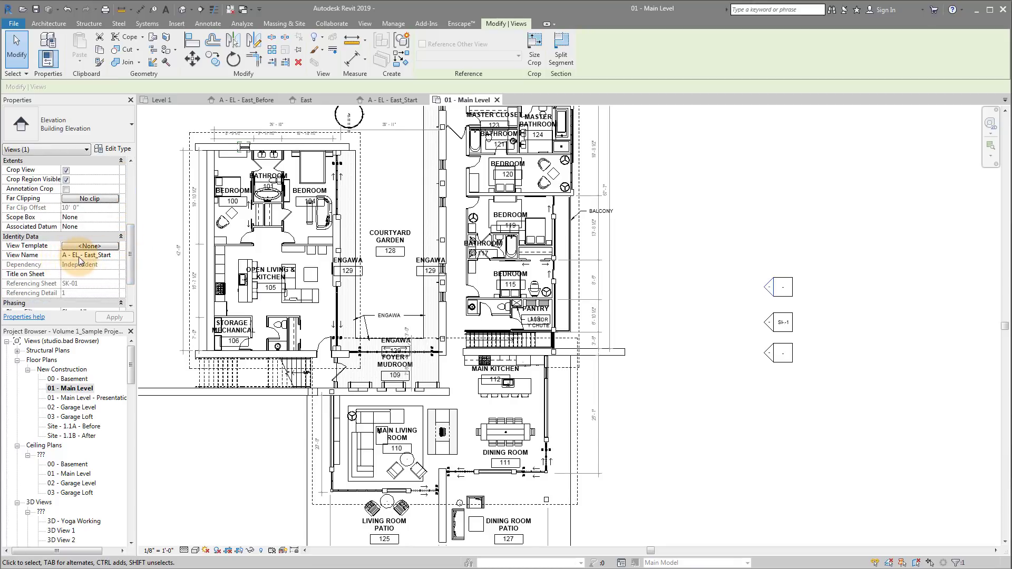
pyautogui.click(728, 283)
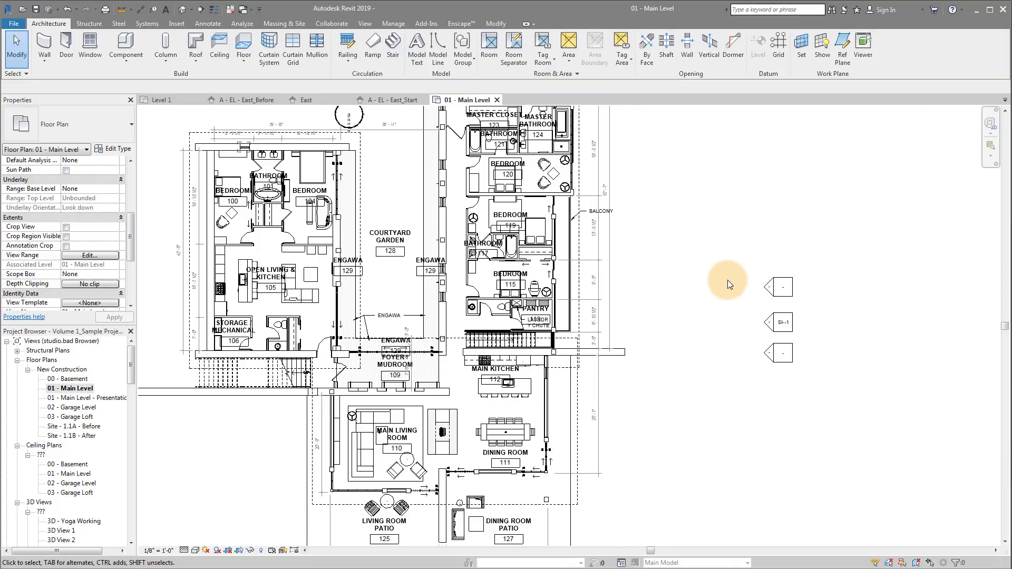
pyautogui.click(728, 283)
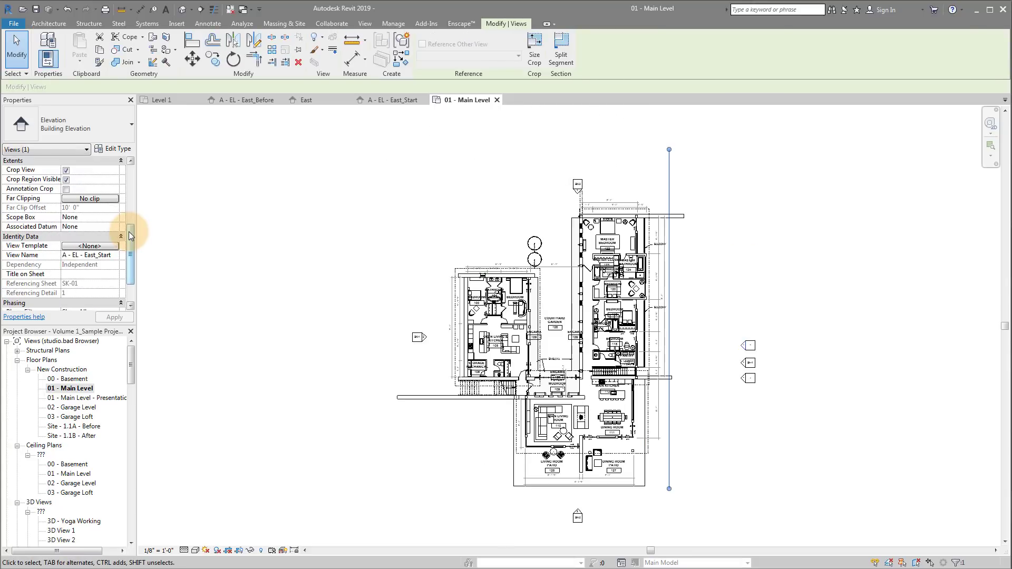
pyautogui.scroll(-3)
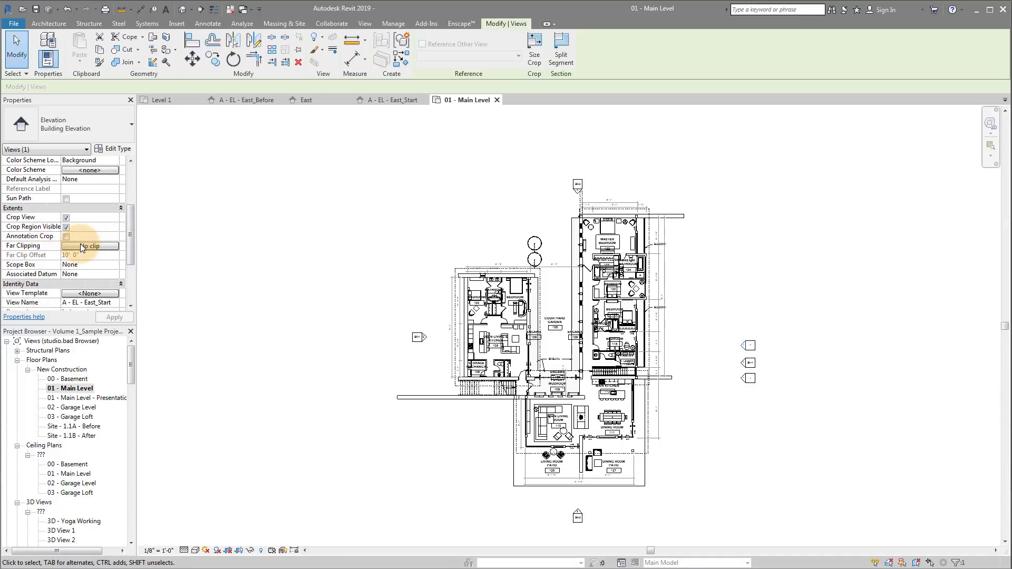
pyautogui.click(89, 246)
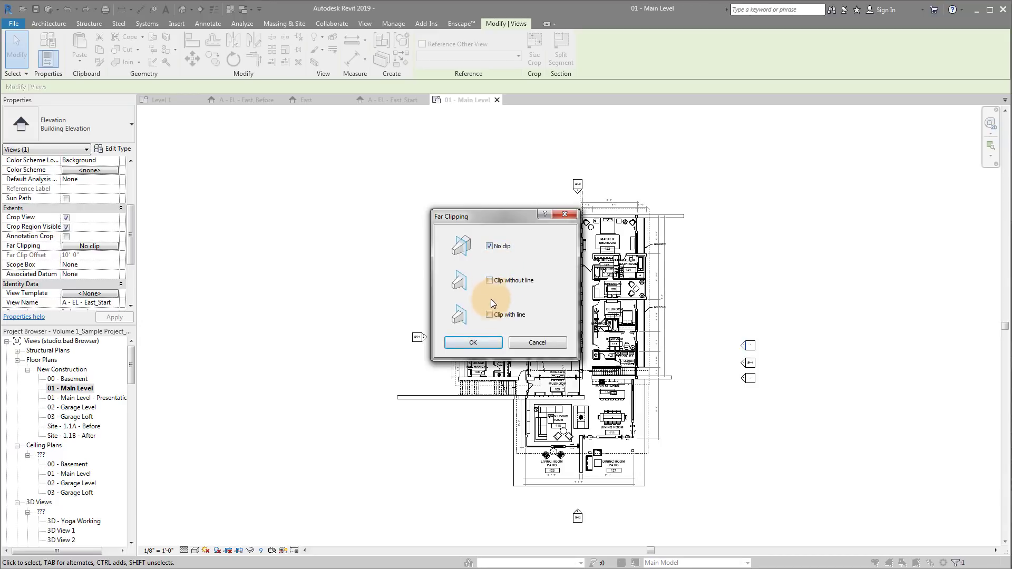
pyautogui.click(489, 280)
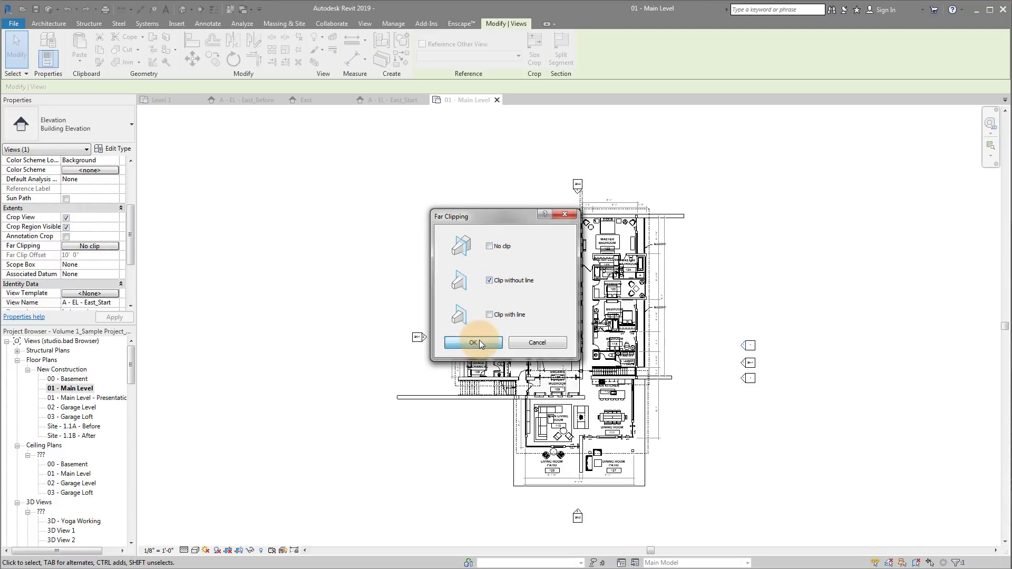
pyautogui.click(473, 342)
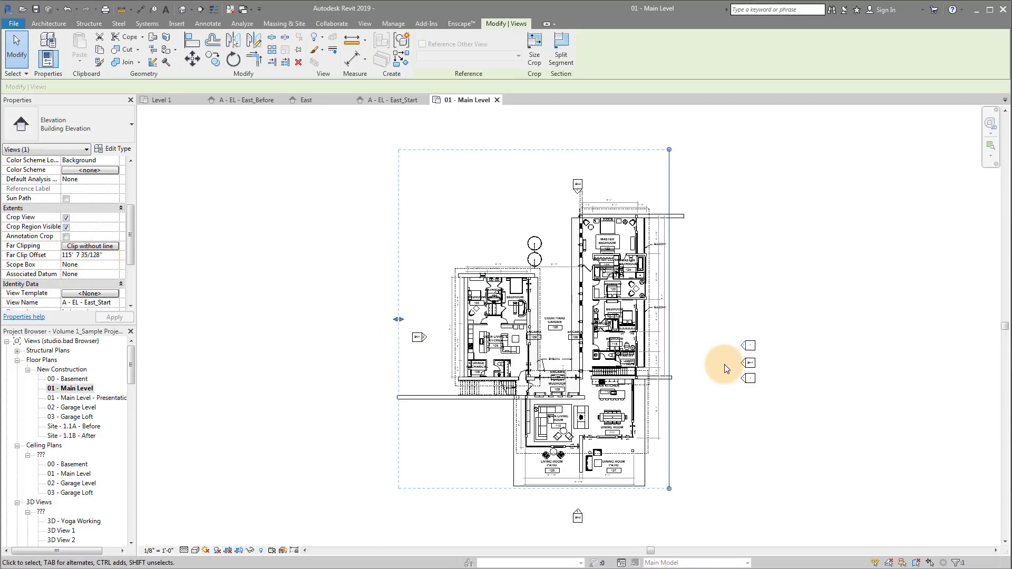
pyautogui.moveTo(378, 328)
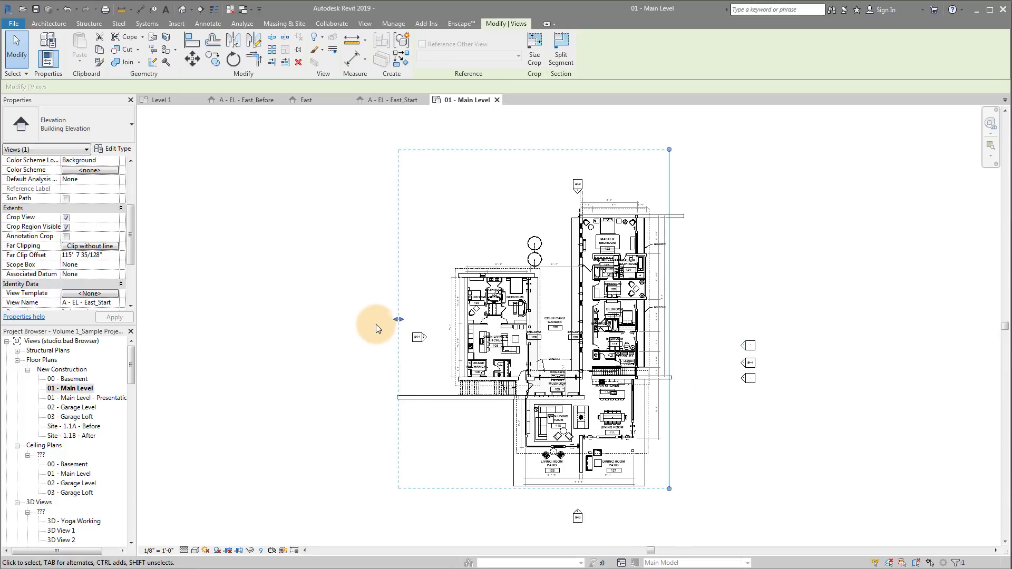
pyautogui.moveTo(481, 435)
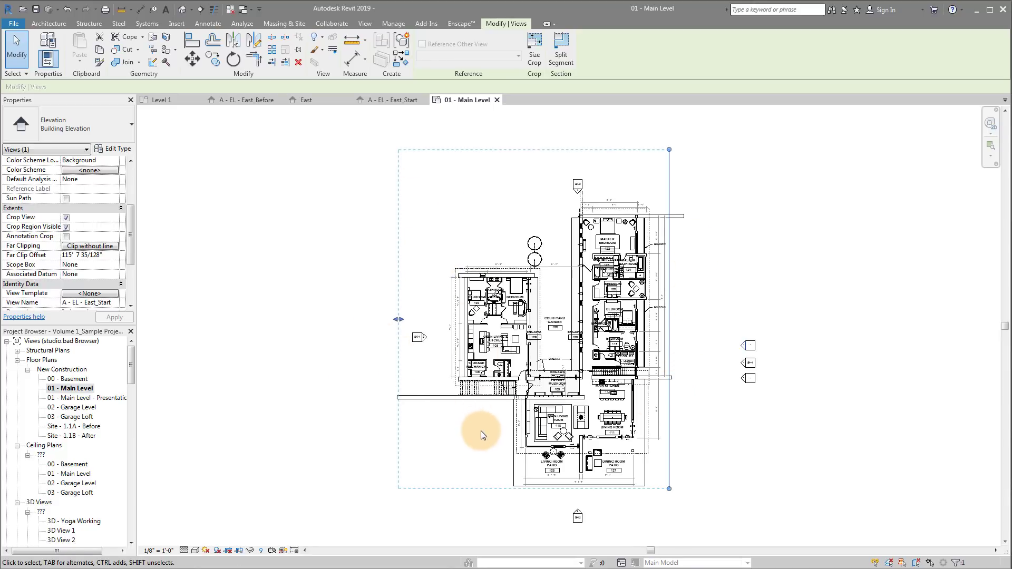
pyautogui.moveTo(617, 176)
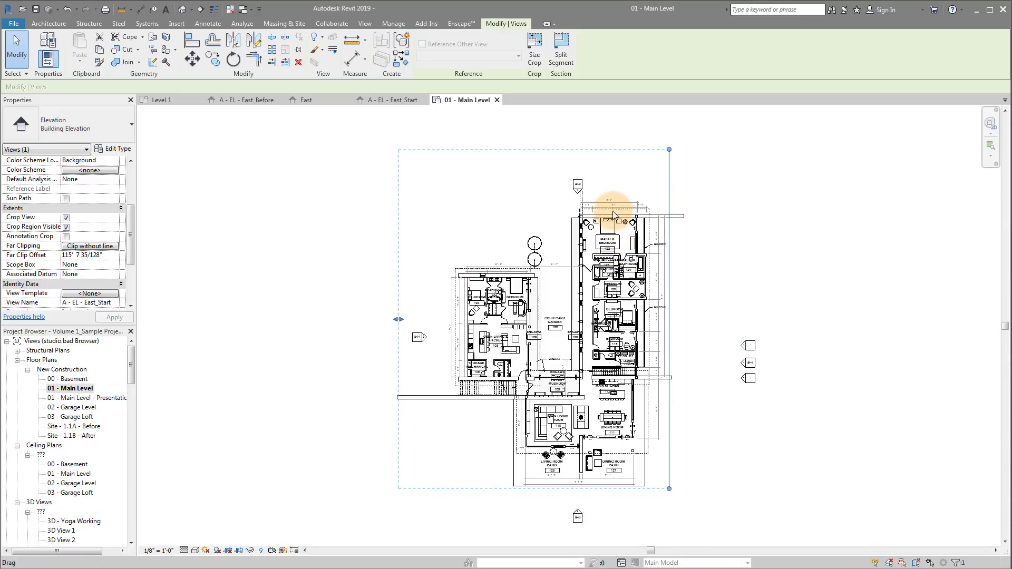
pyautogui.moveTo(647, 368)
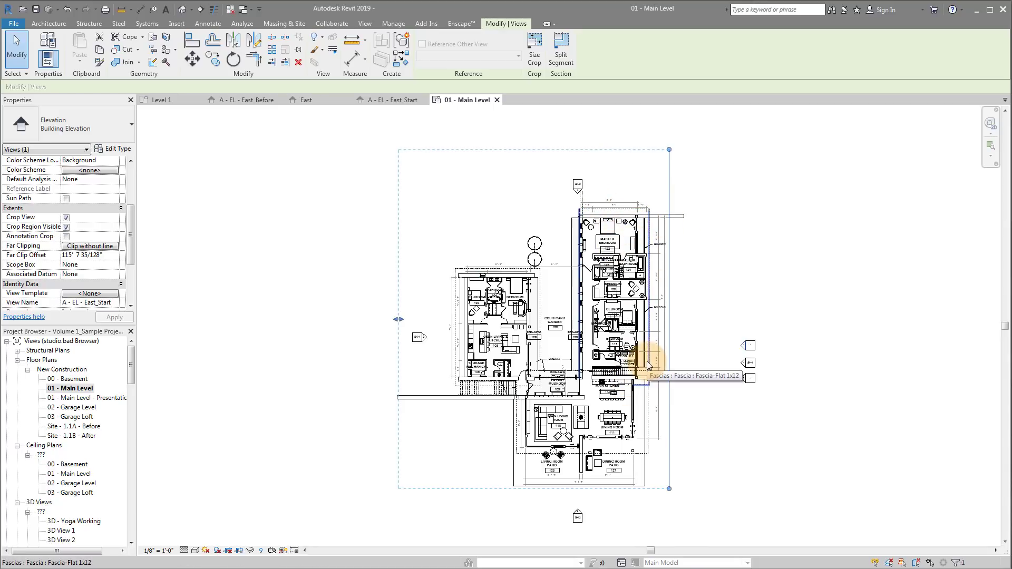
pyautogui.moveTo(642, 380)
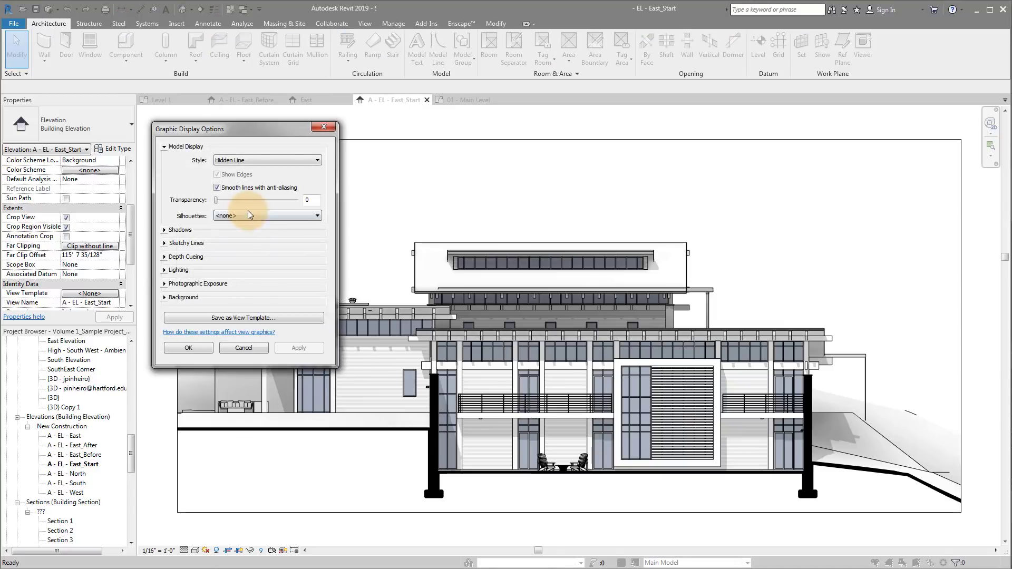
# Set the East_Start elevation's depth cueing Fade Start to 20, apply and confirm
pyautogui.click(165, 256)
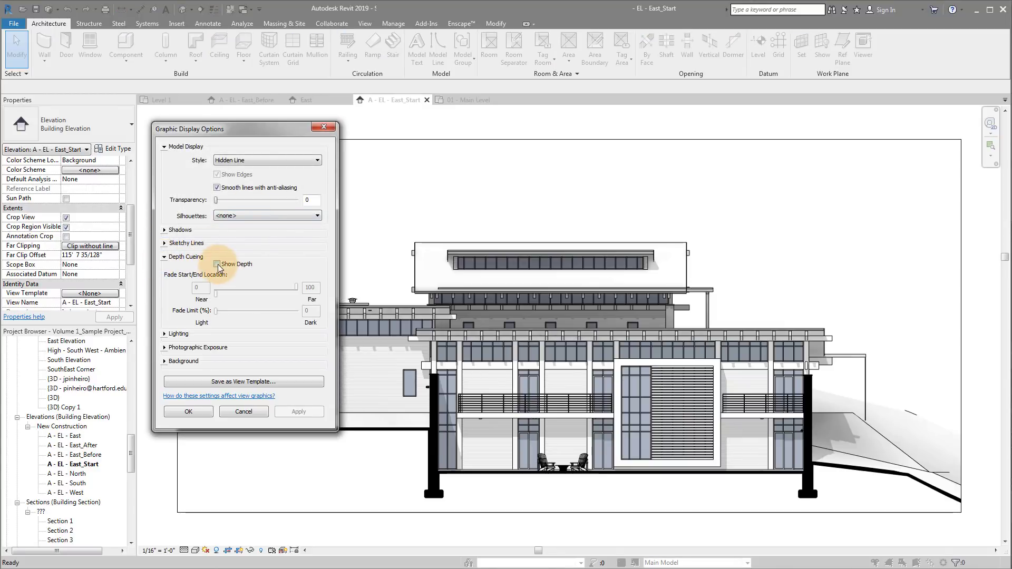
pyautogui.click(217, 264)
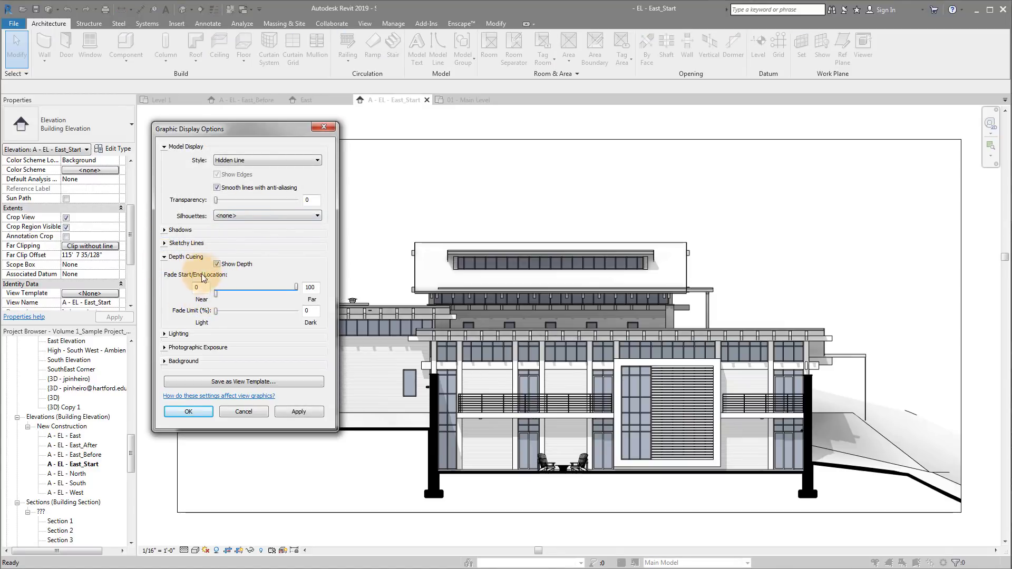
pyautogui.moveTo(199, 289)
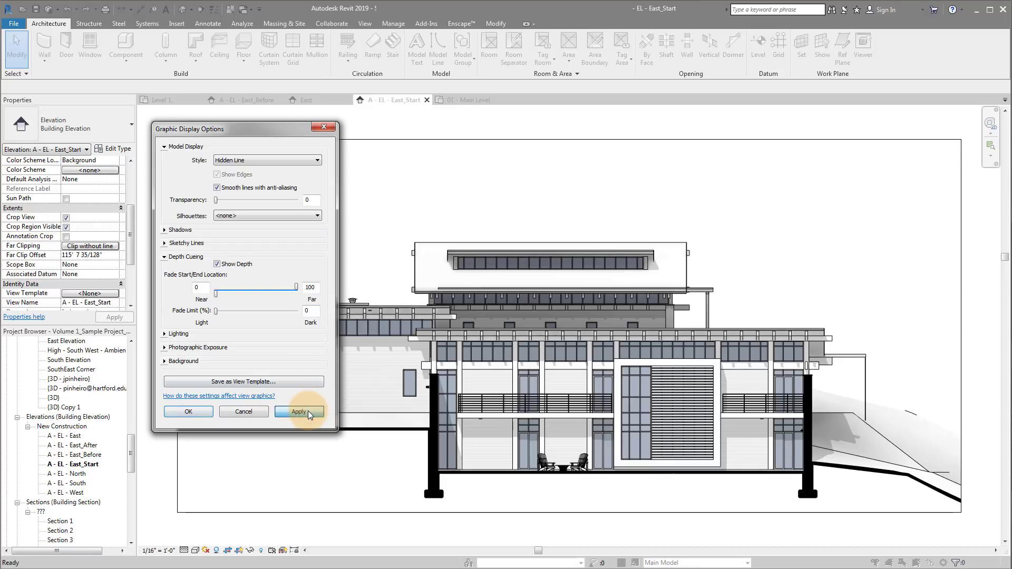
pyautogui.click(298, 412)
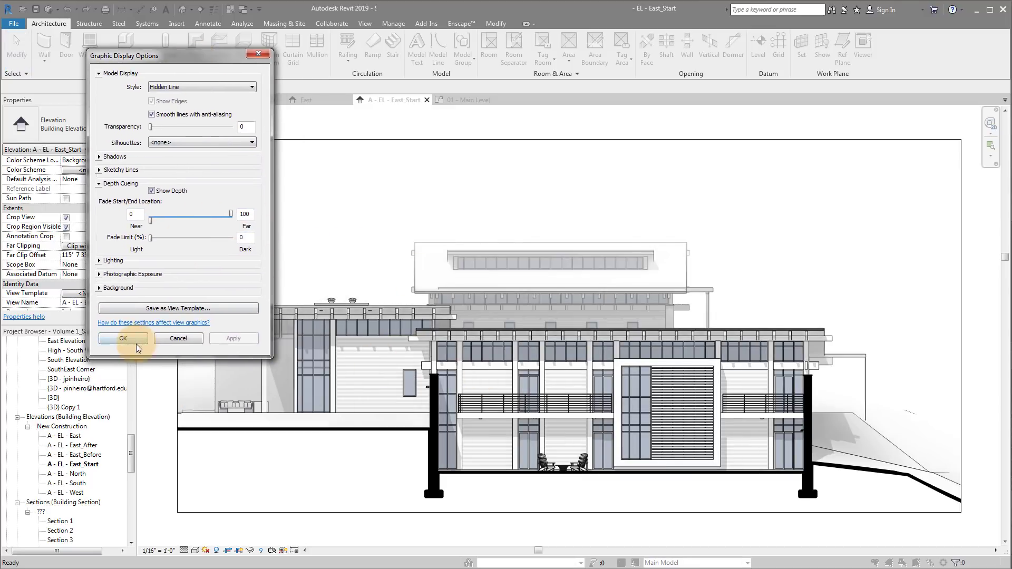
pyautogui.click(122, 339)
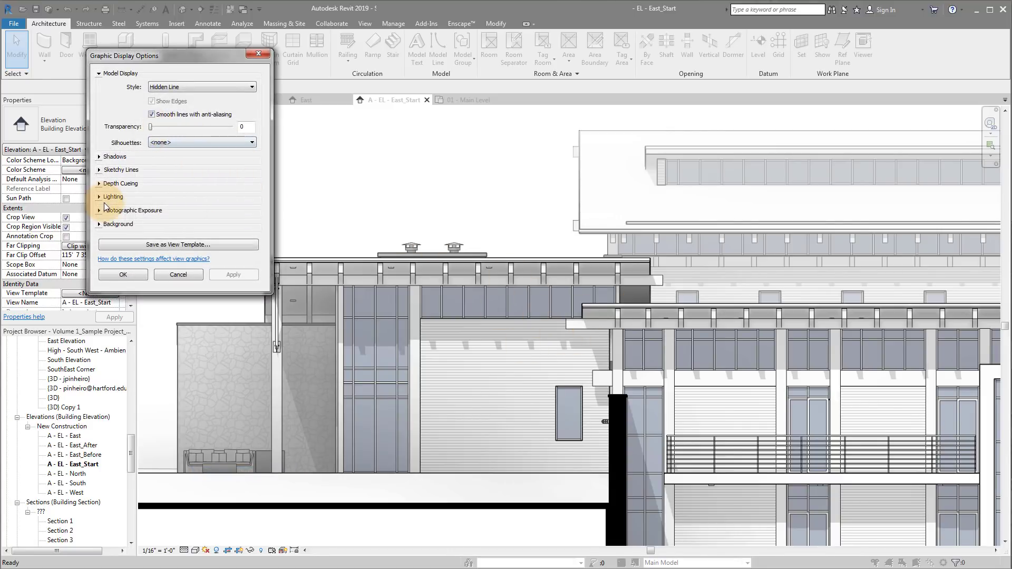
pyautogui.moveTo(420, 280)
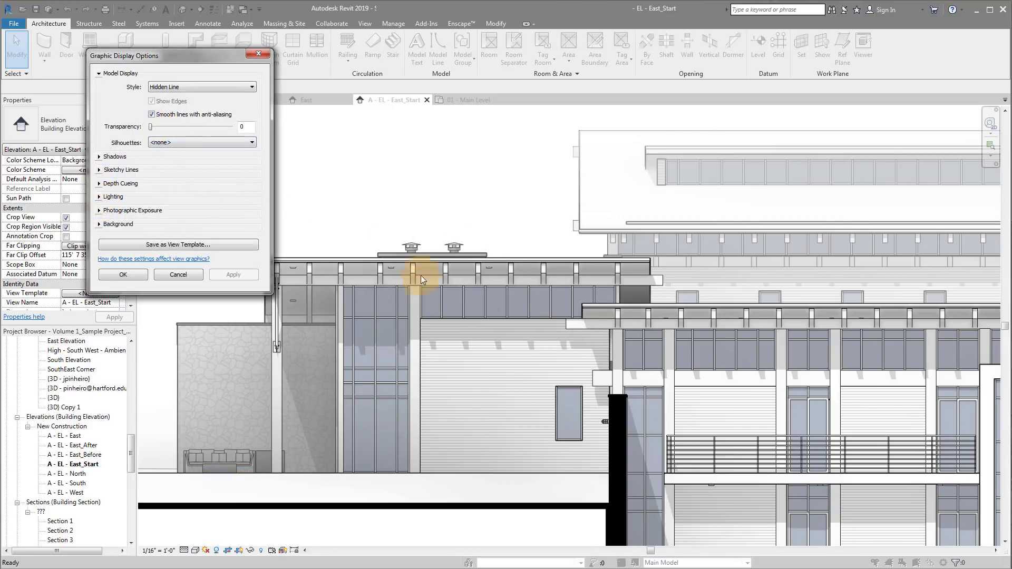
pyautogui.click(119, 184)
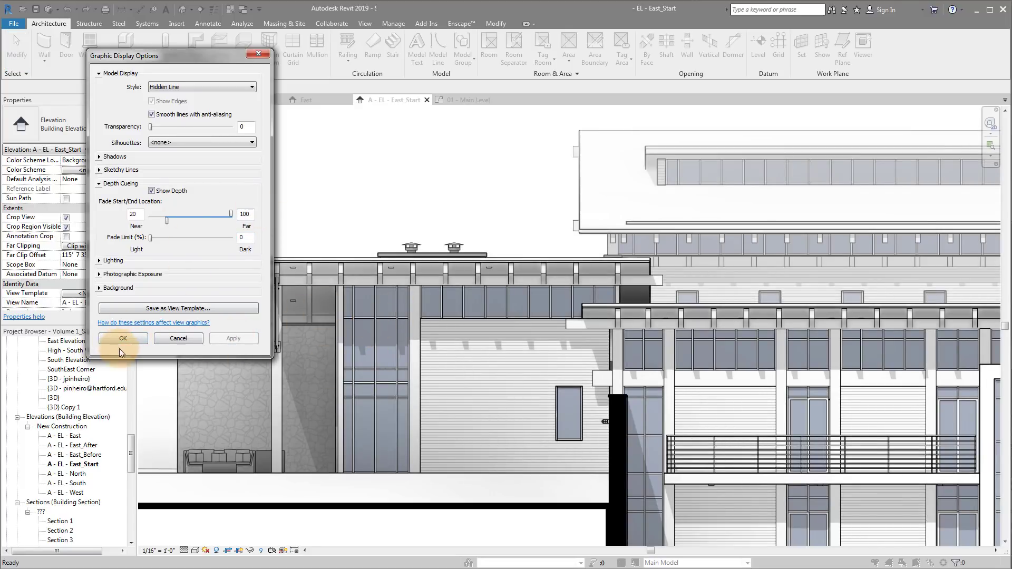
pyautogui.click(123, 338)
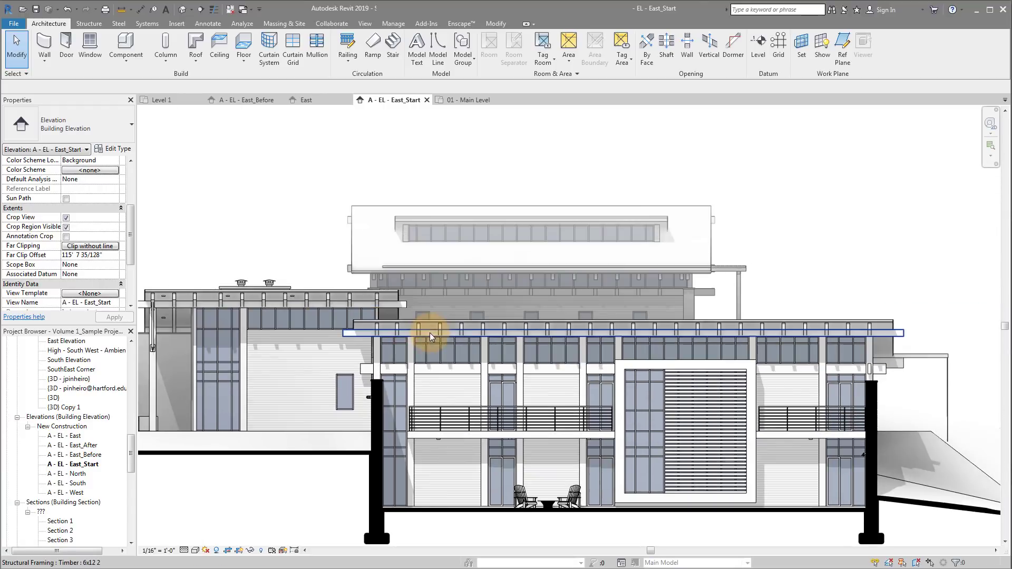
# Open the 01 - Main Level floor plan from the Project Browser
pyautogui.click(244, 326)
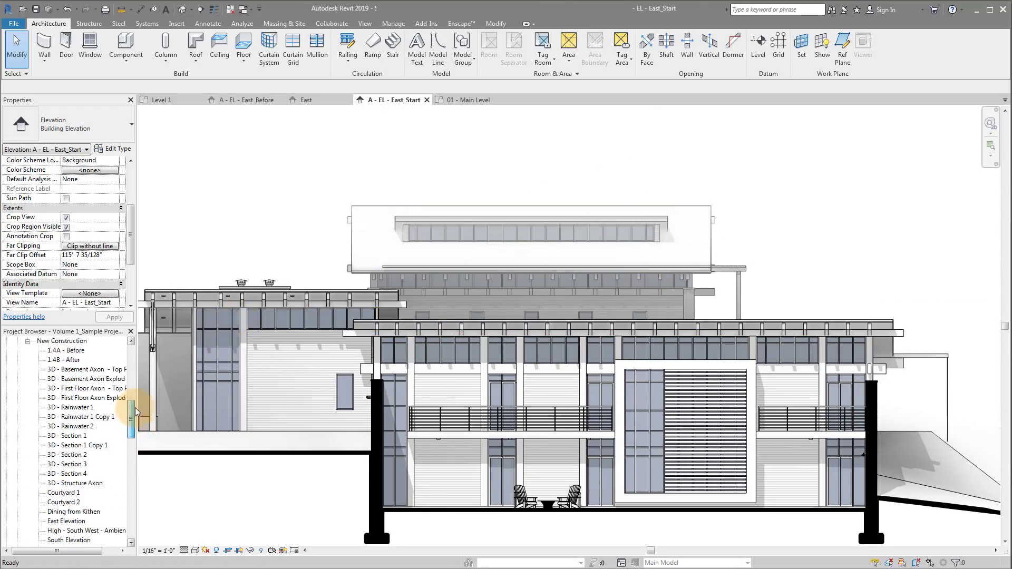
pyautogui.doubleClick(71, 388)
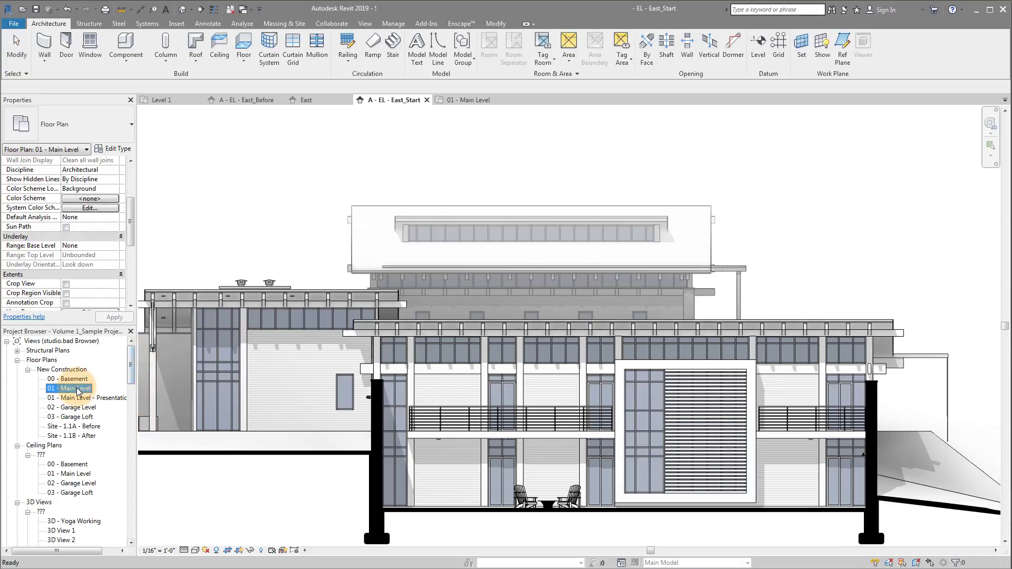
pyautogui.doubleClick(70, 388)
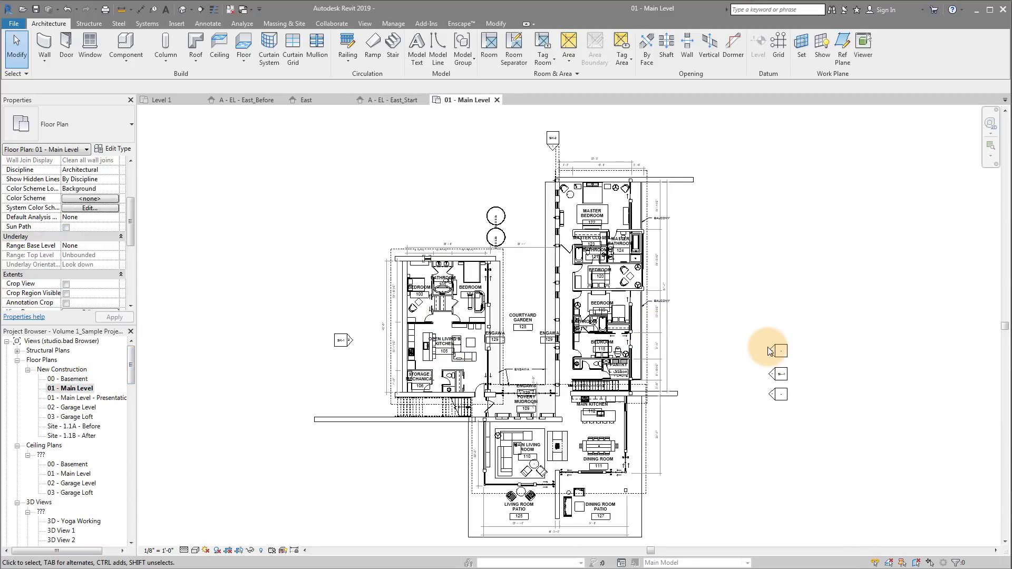
pyautogui.click(779, 350)
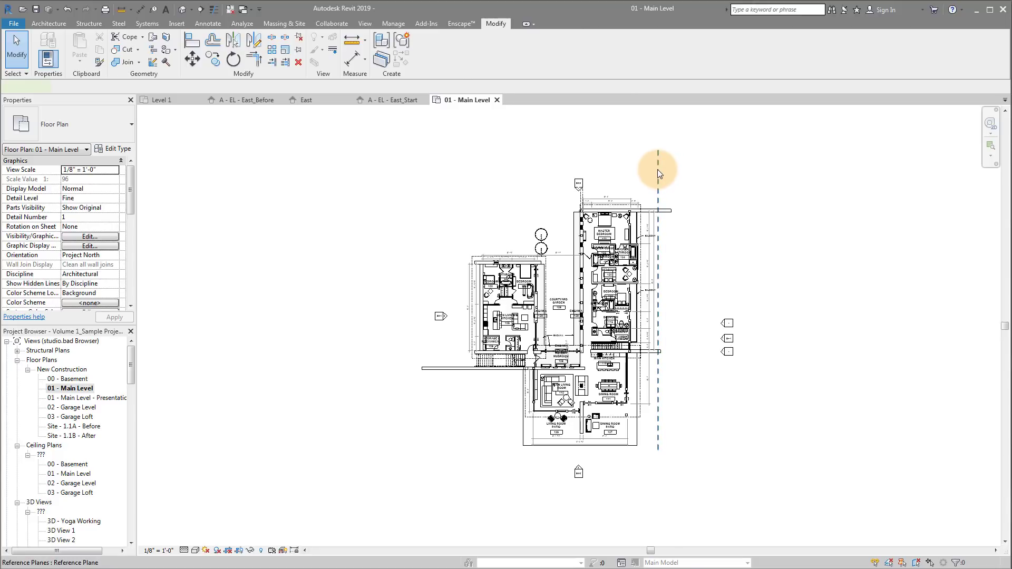
# Move the reference plane east of the house to a distance of 115 ft
pyautogui.click(656, 169)
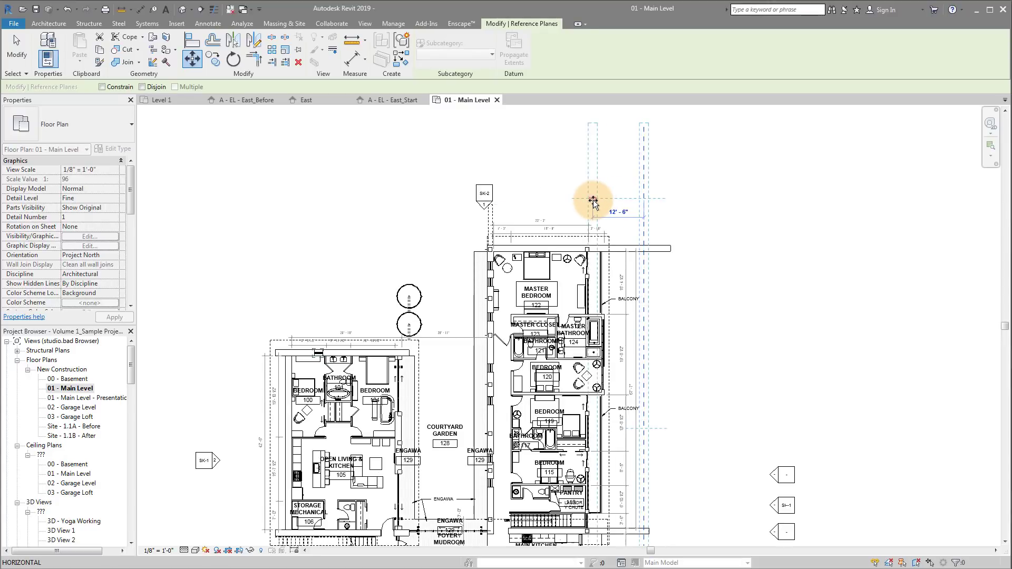
pyautogui.moveTo(592, 202)
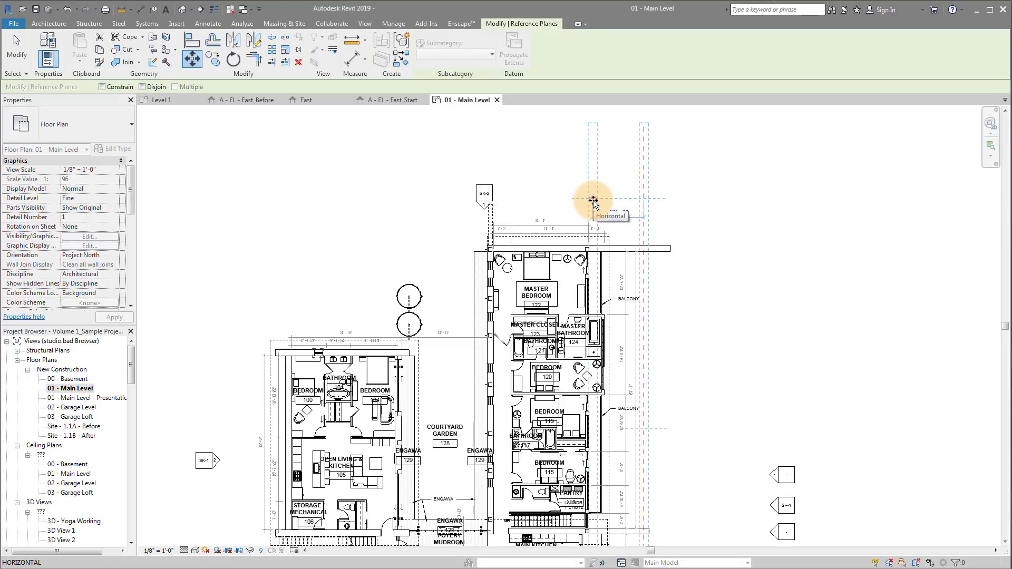
pyautogui.click(591, 199)
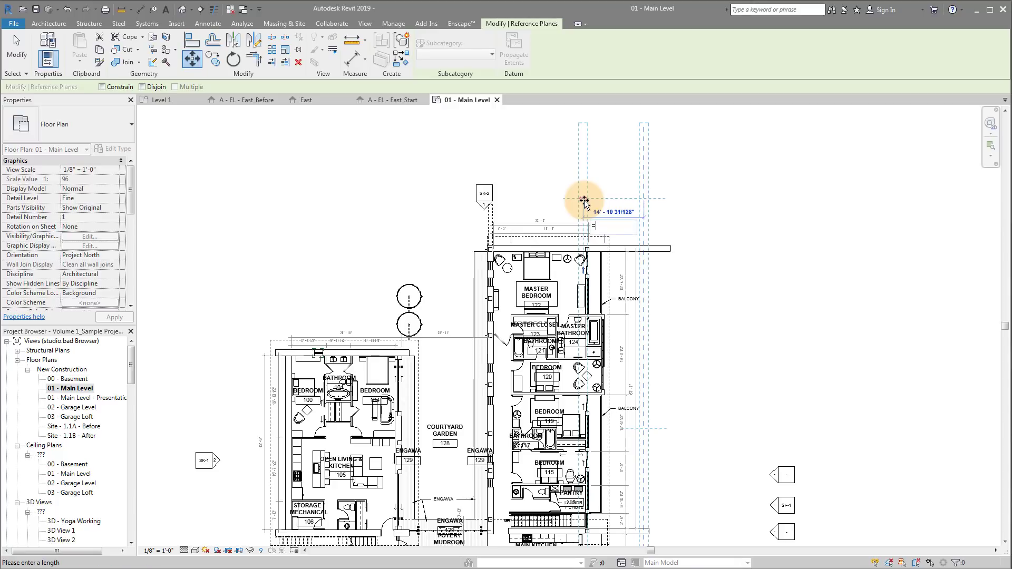
pyautogui.write('=115')
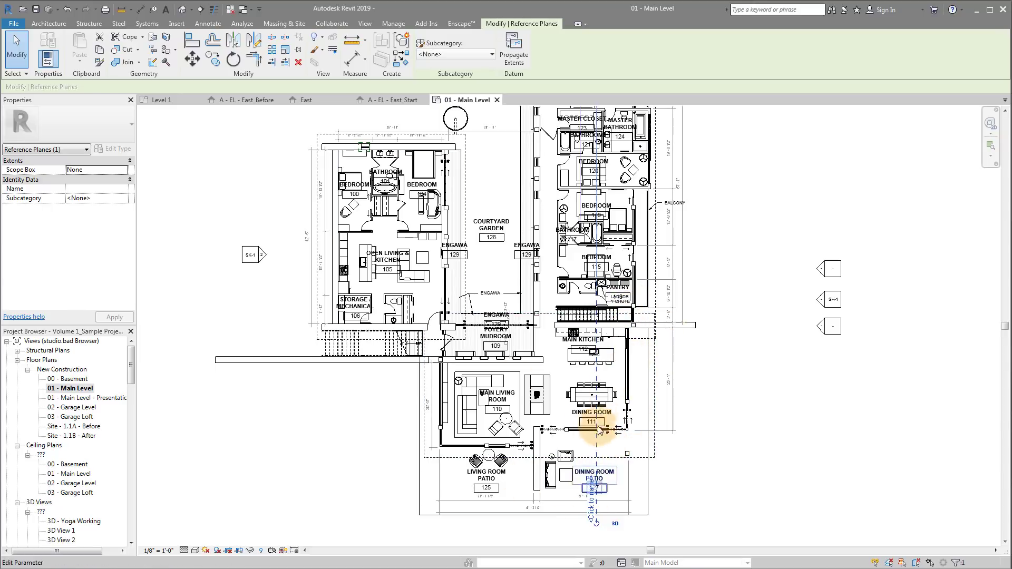
pyautogui.click(294, 451)
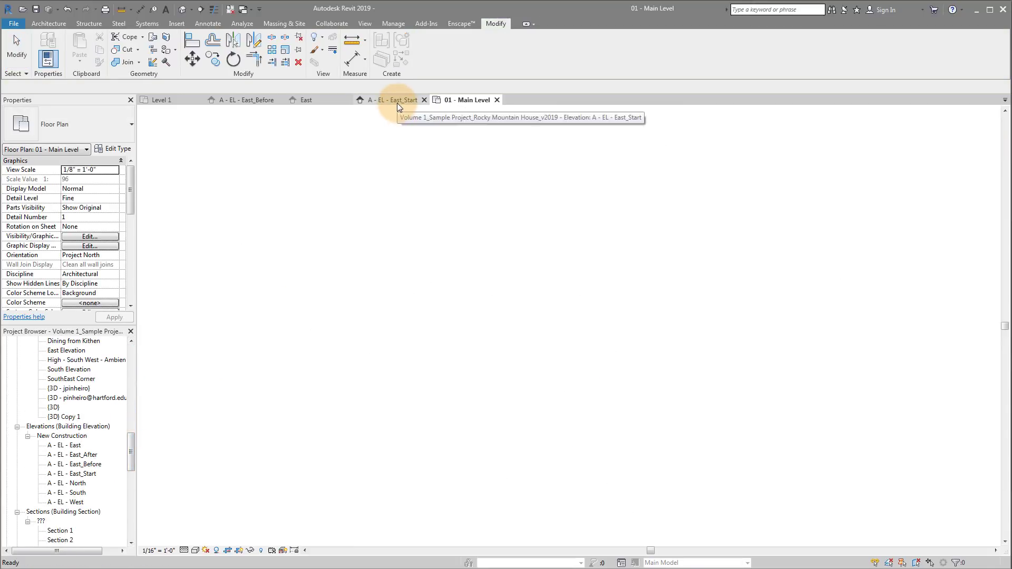
# Return to the East_Start elevation and begin a Linework edit
pyautogui.click(390, 100)
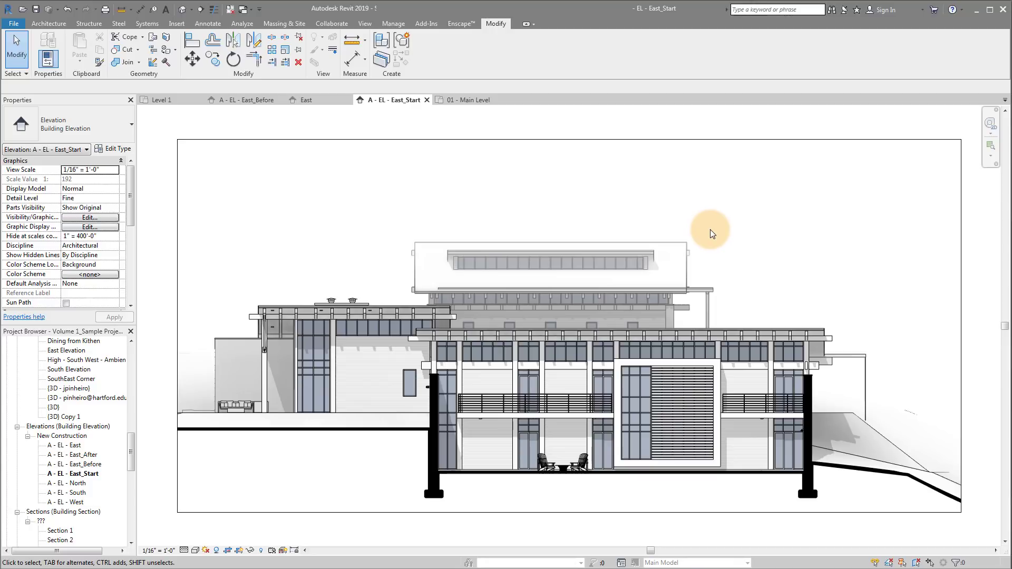
pyautogui.click(398, 366)
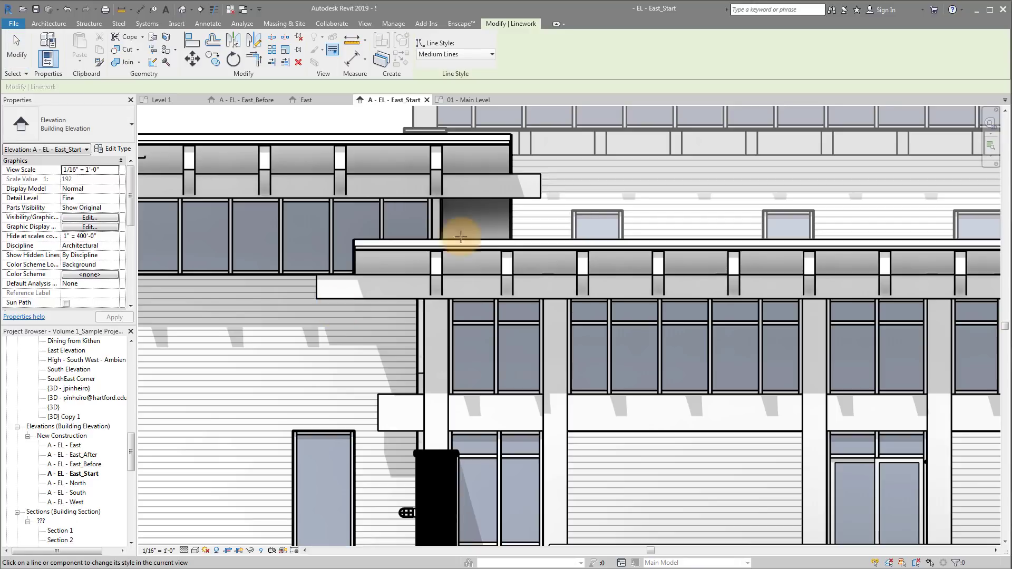
# Choose Wide Lines as the Linework line style for restyling the canopy's front edge
pyautogui.click(453, 53)
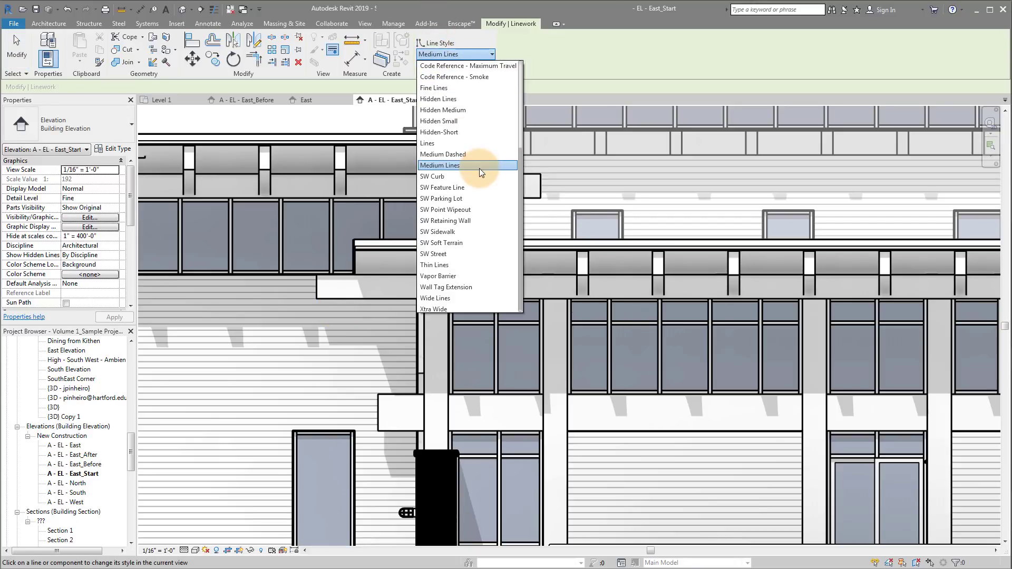
pyautogui.moveTo(475, 263)
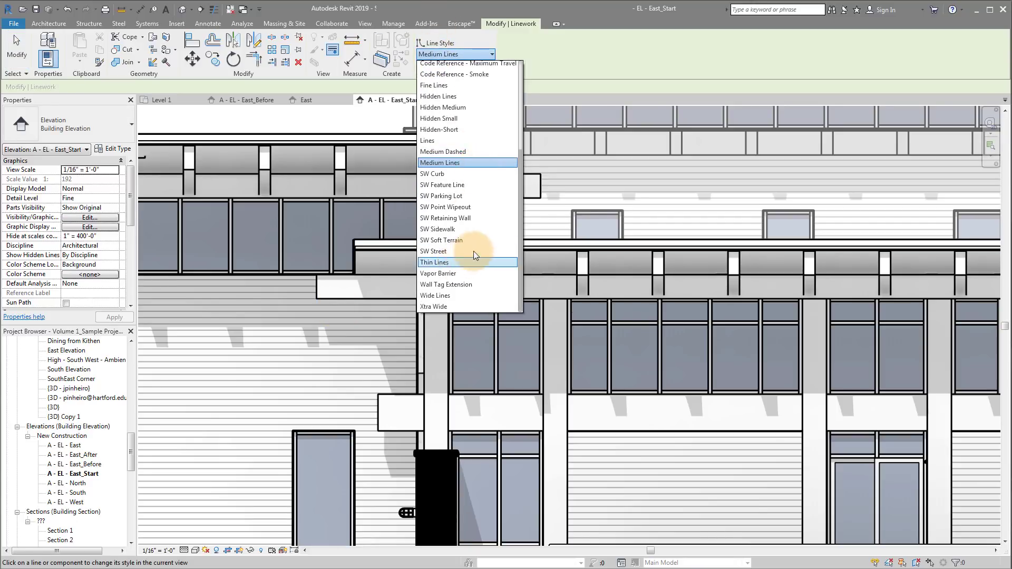
pyautogui.moveTo(444, 304)
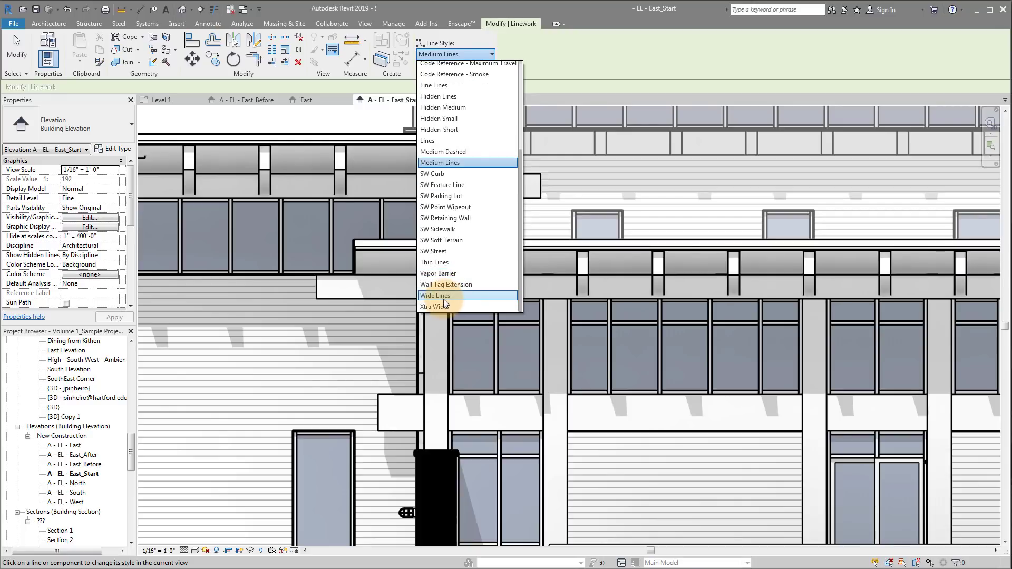
pyautogui.click(436, 295)
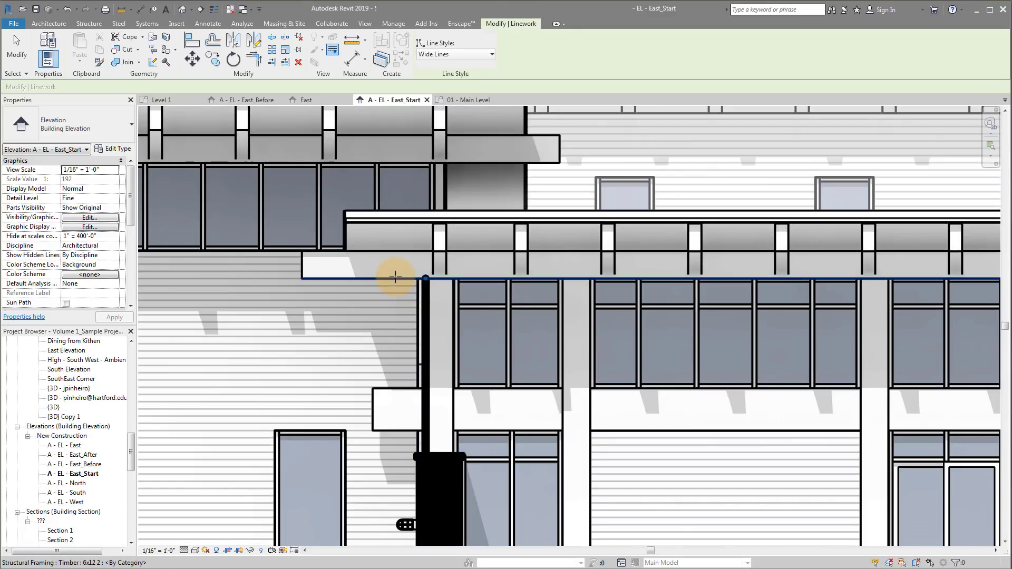
pyautogui.moveTo(360, 280)
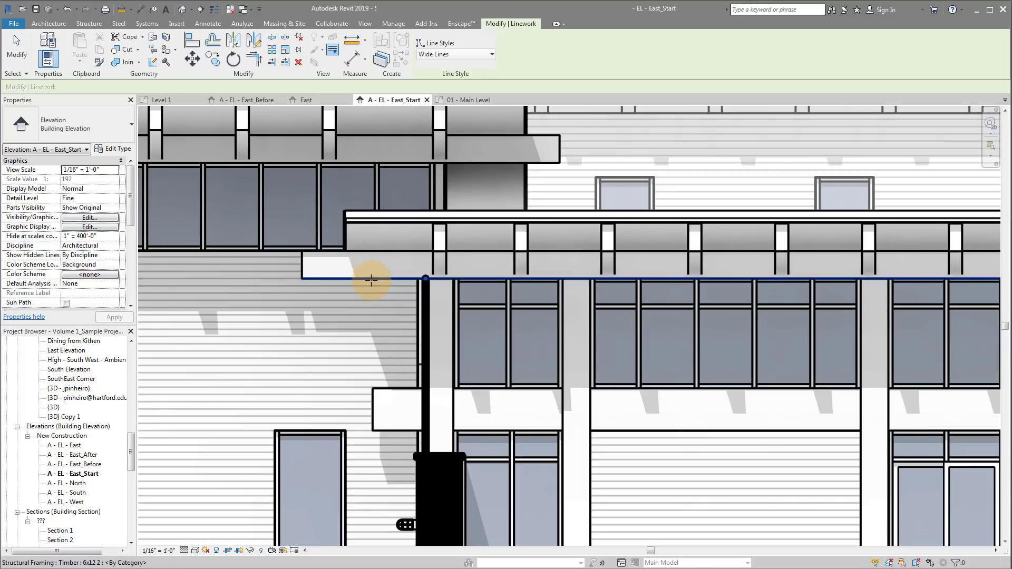
pyautogui.moveTo(338, 280)
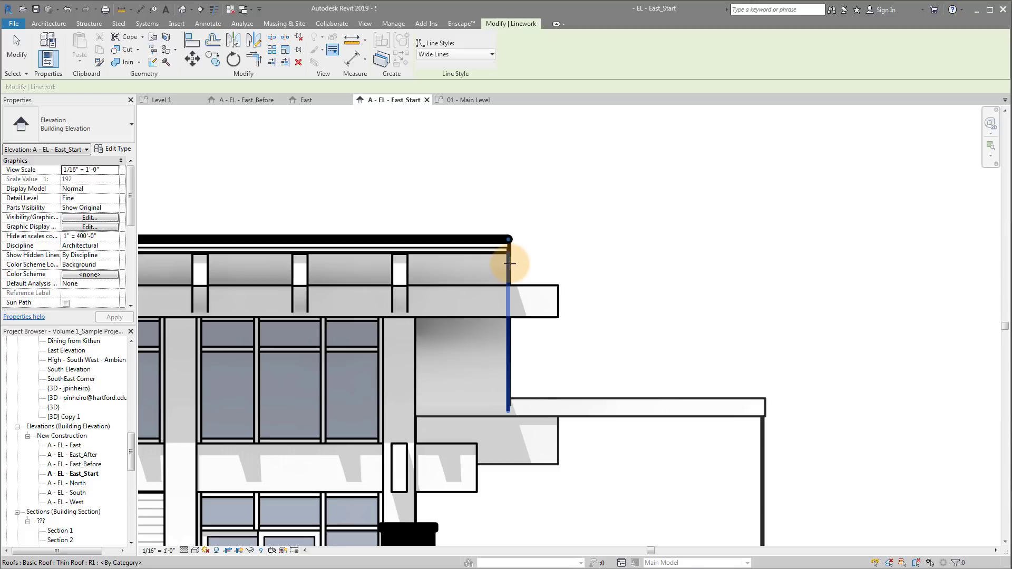
pyautogui.moveTo(512, 267)
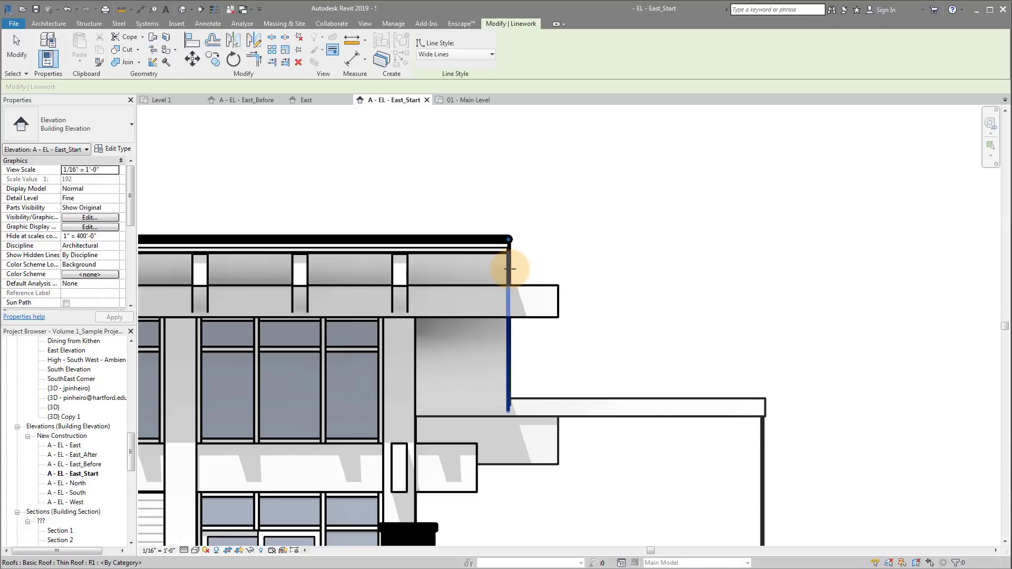